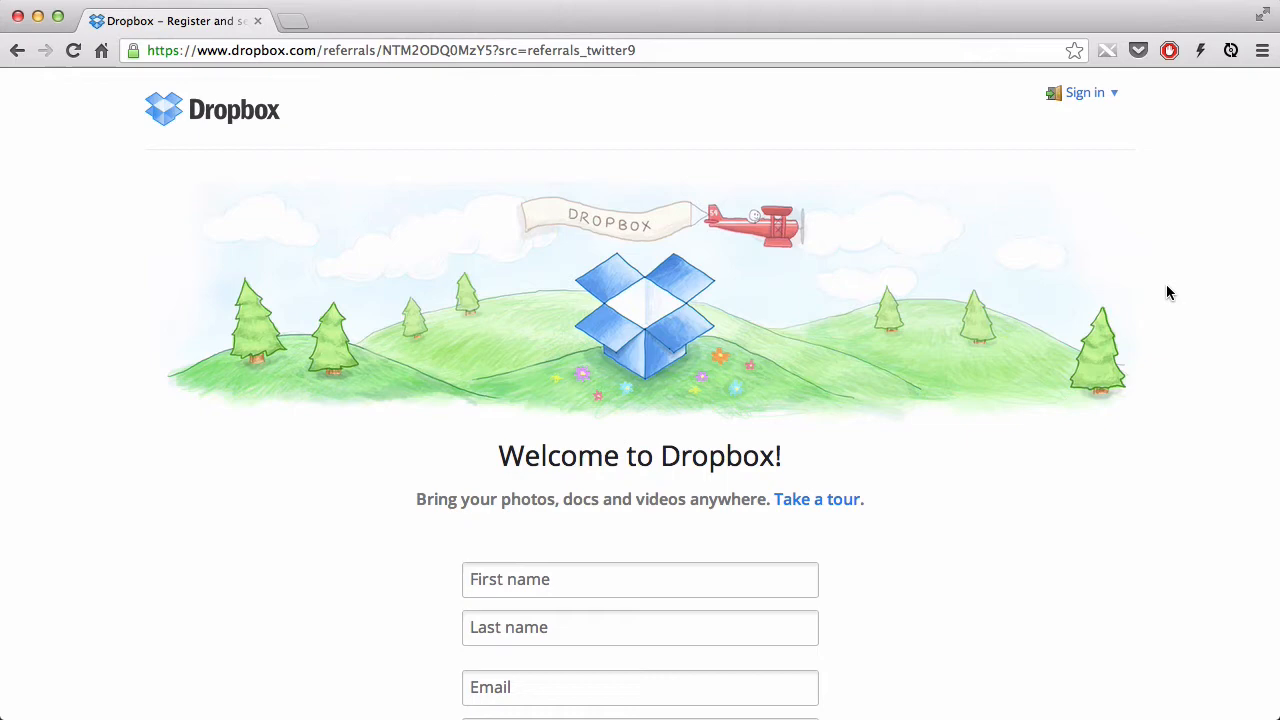
{"action": "mouse_move", "coordinate": [168, 220]}
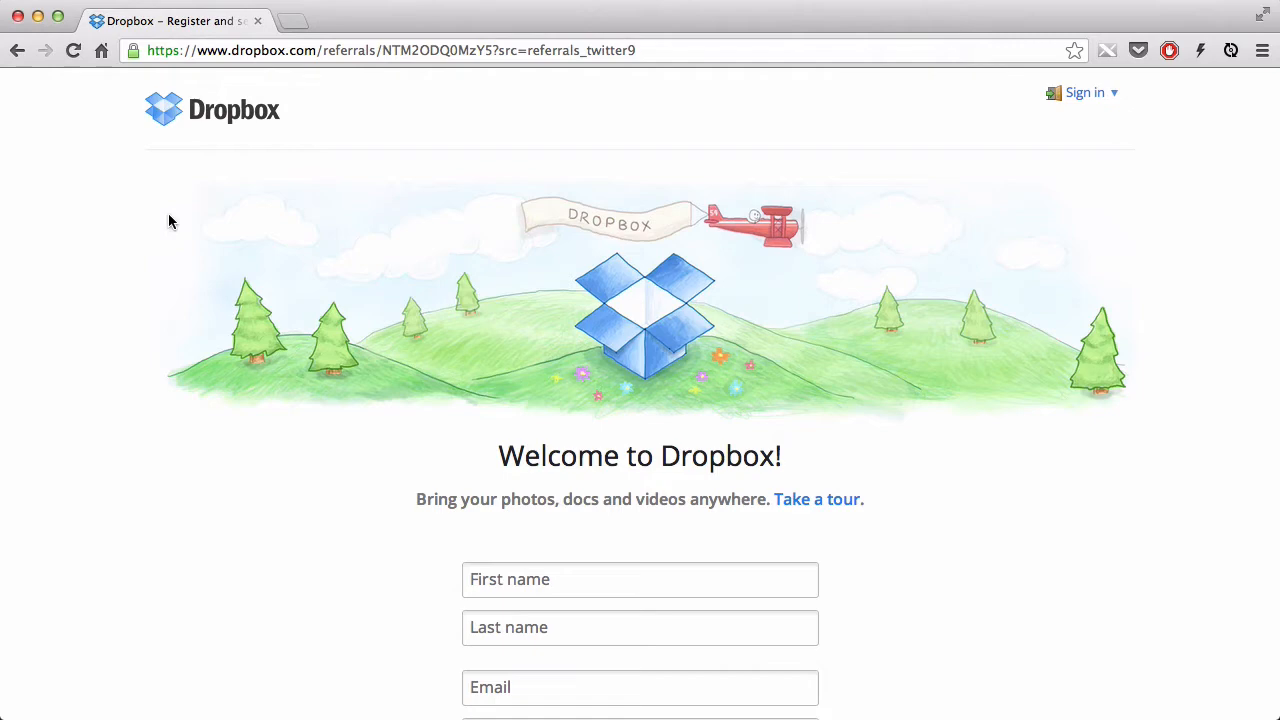
{"action": "mouse_move", "coordinate": [876, 222]}
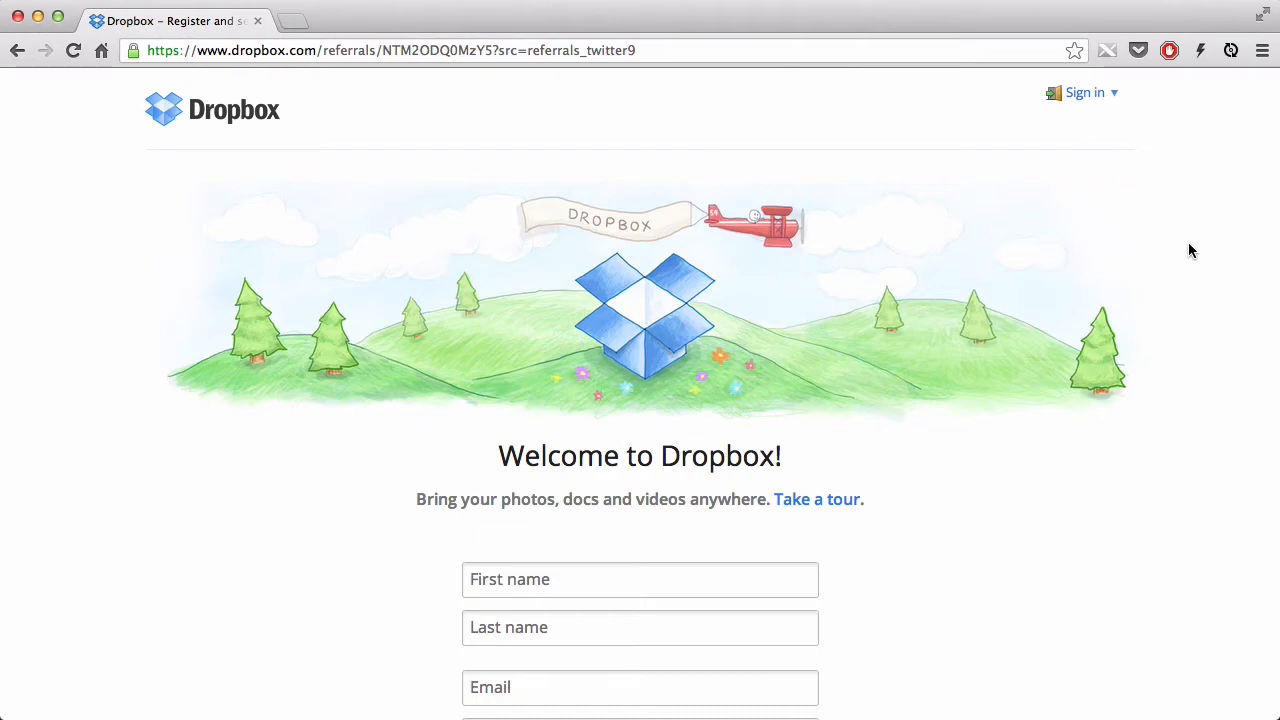
{"action": "scroll", "scroll_direction": "down", "scroll_amount": 3}
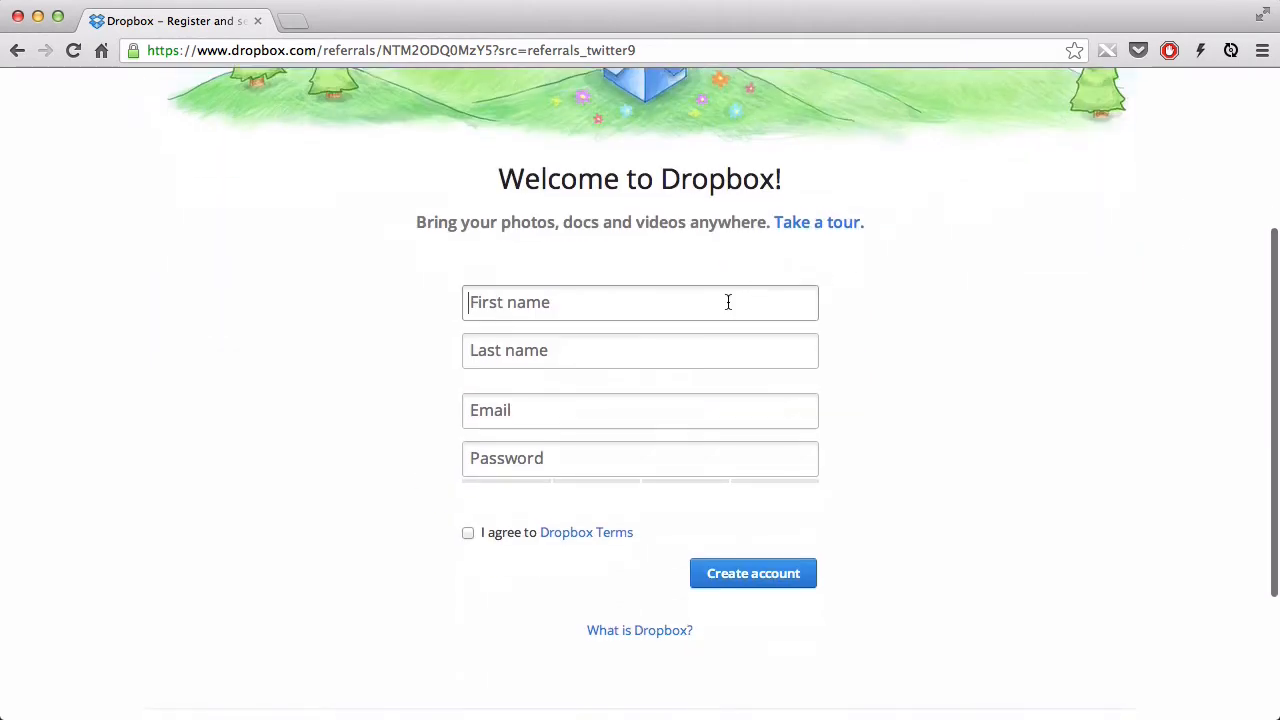
{"action": "type", "text": "Loot"}
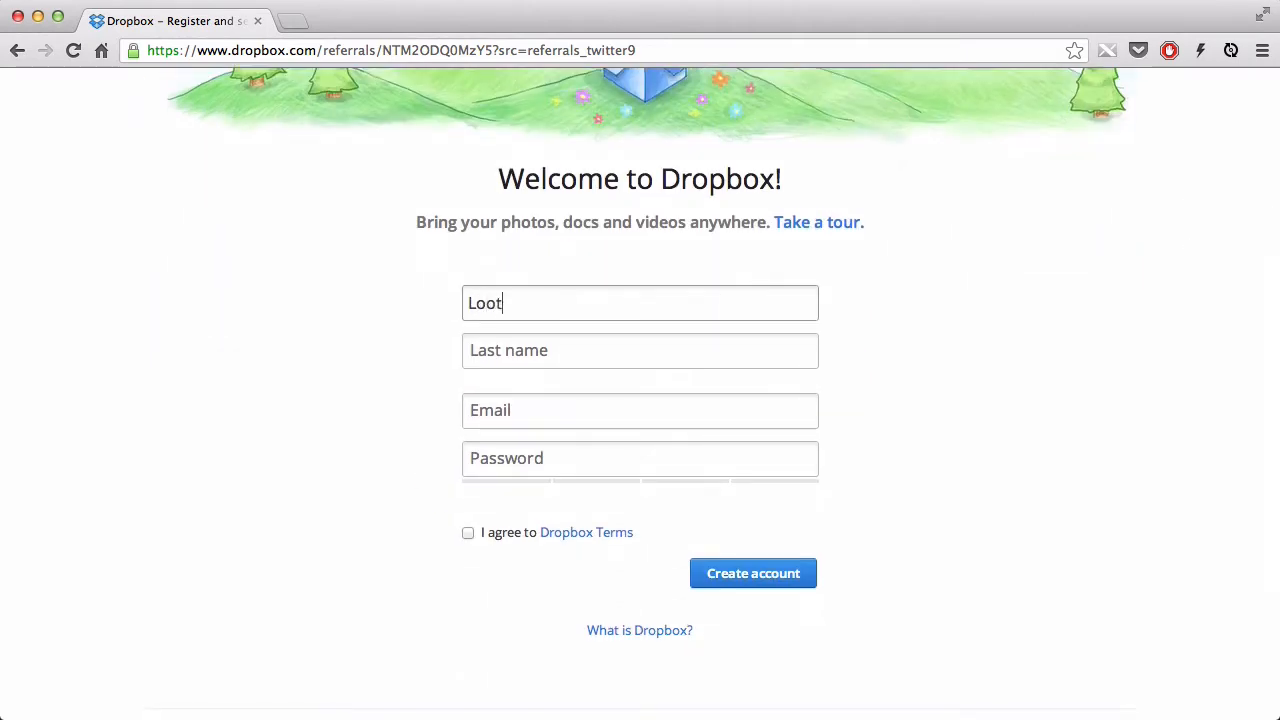
{"action": "type", "text": "Tutorial"}
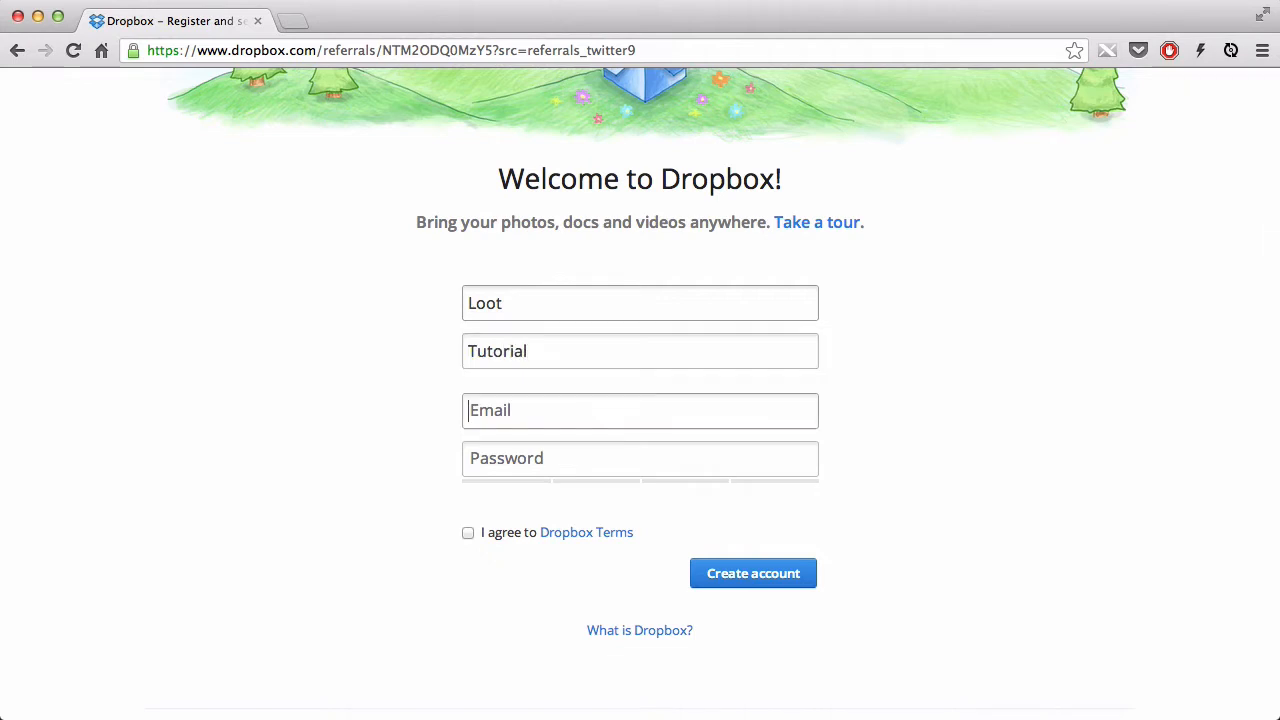
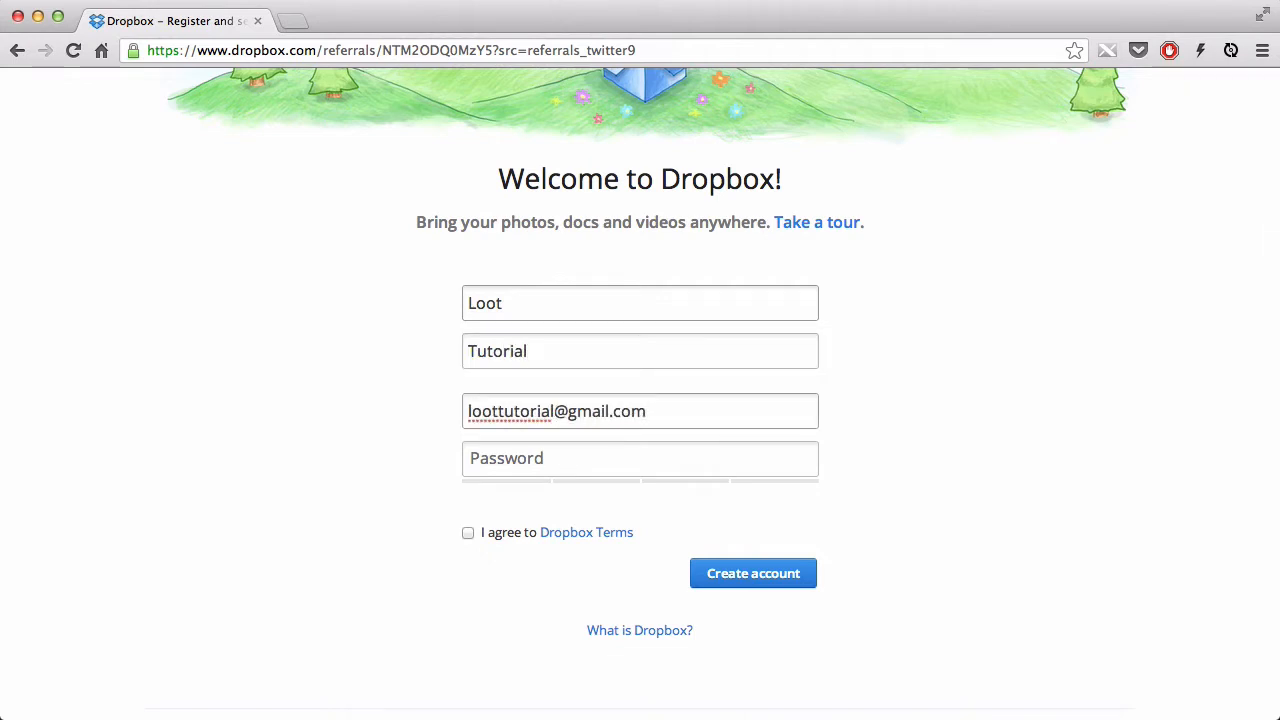
{"action": "left_click", "coordinate": [468, 532]}
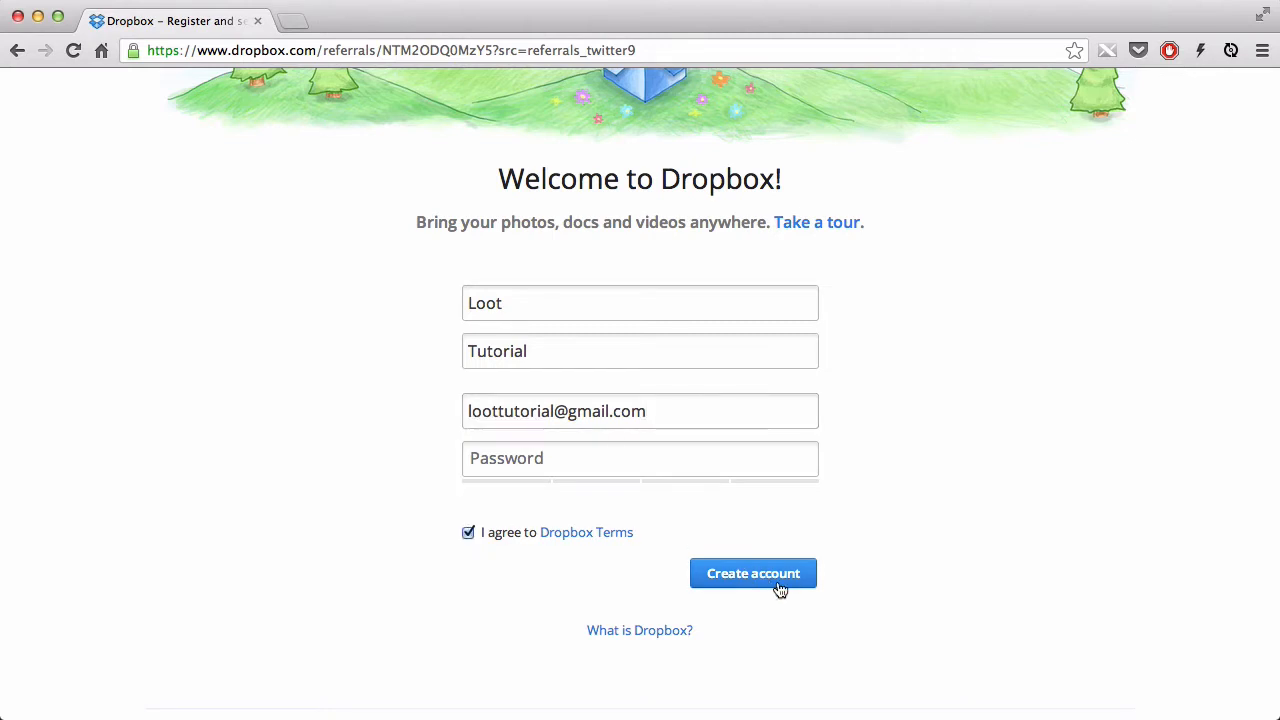
{"action": "mouse_move", "coordinate": [920, 522]}
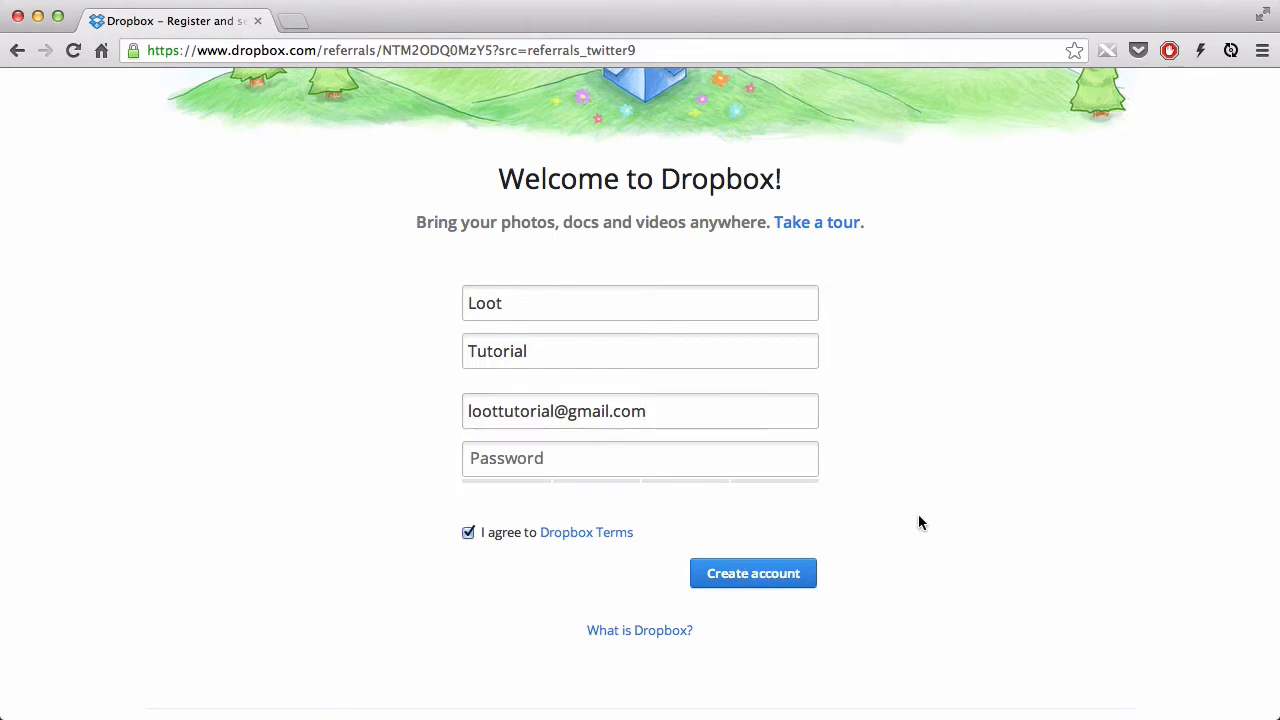
Step: Create the account and review the Get Started checklist of seven quests
{"action": "left_click", "coordinate": [752, 572]}
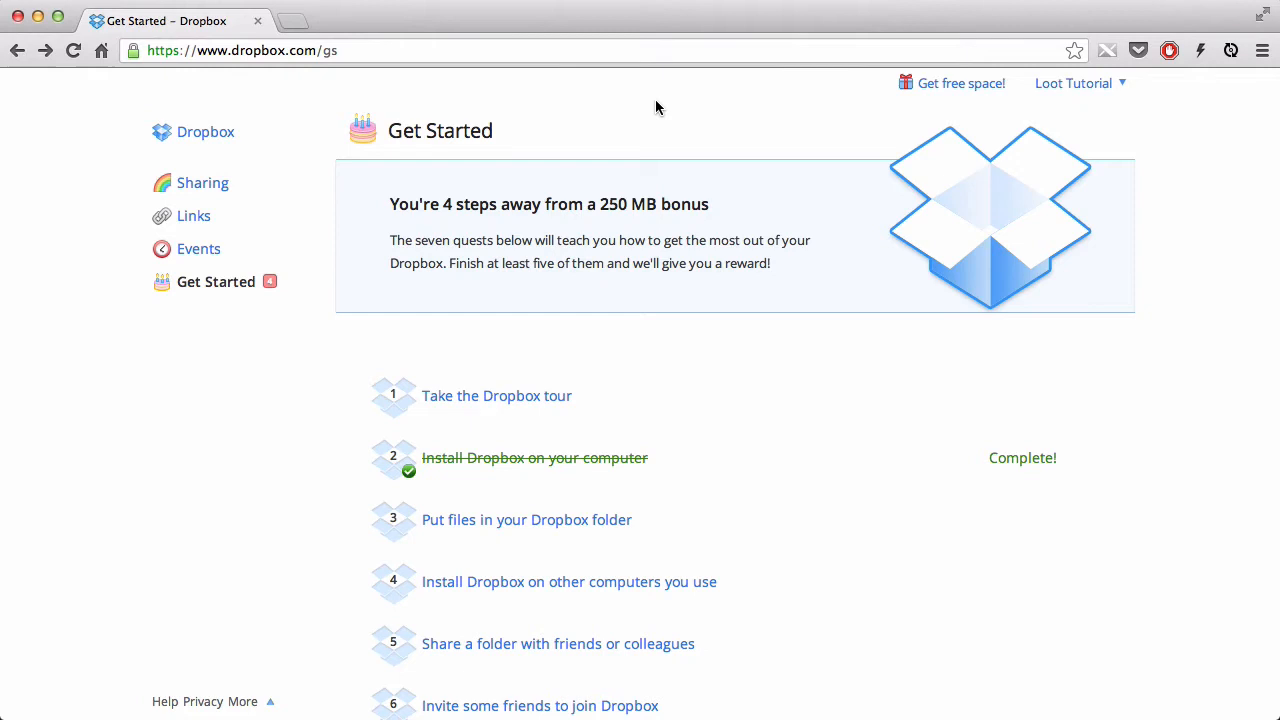
{"action": "mouse_move", "coordinate": [1062, 158]}
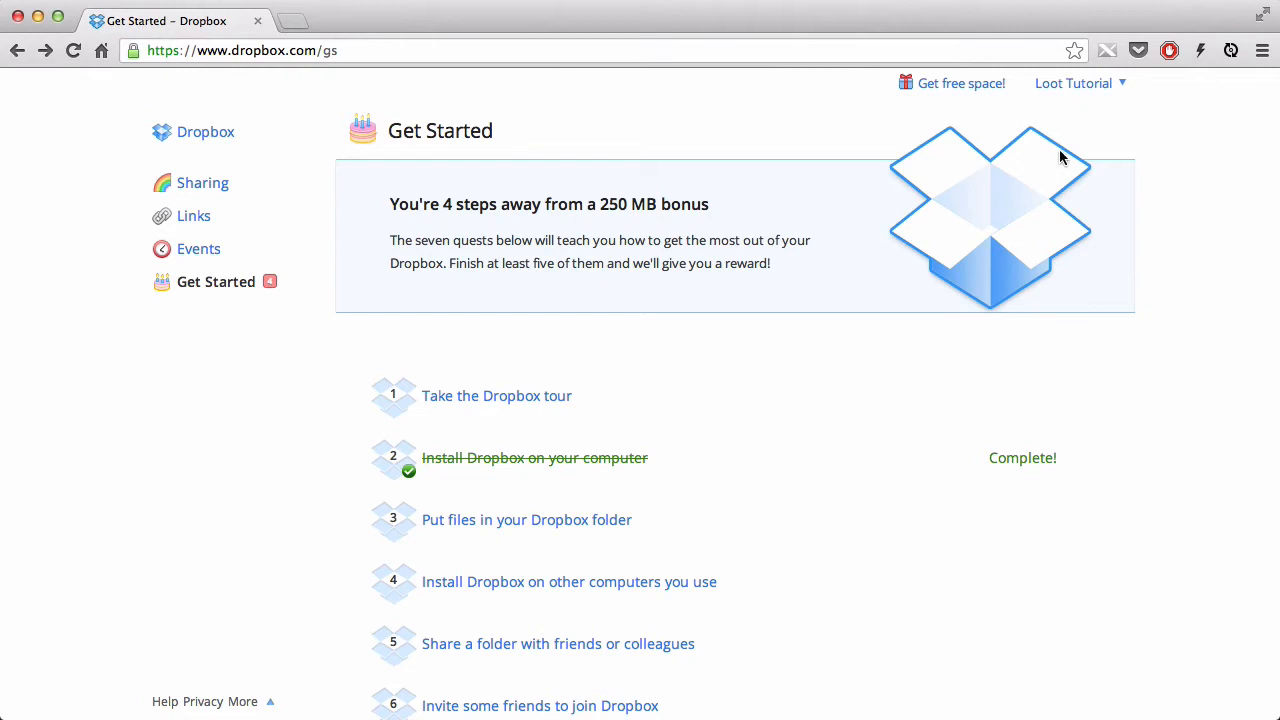
{"action": "mouse_move", "coordinate": [724, 160]}
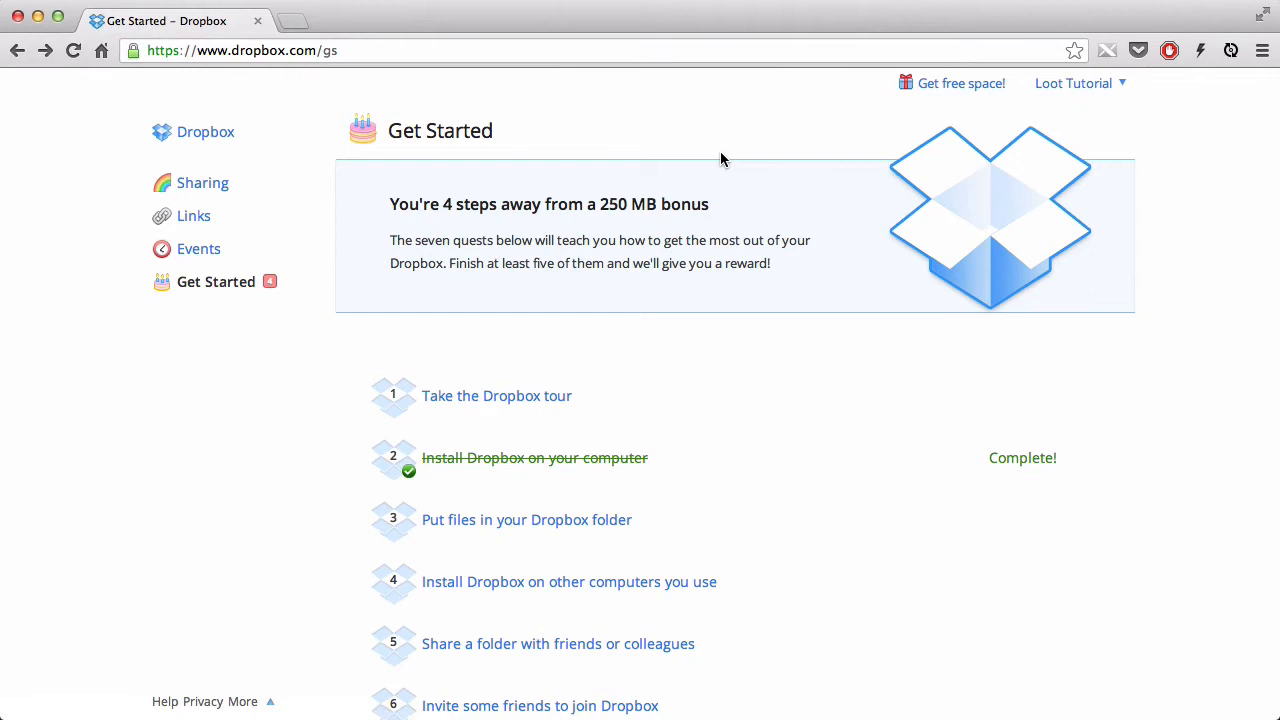
{"action": "mouse_move", "coordinate": [648, 144]}
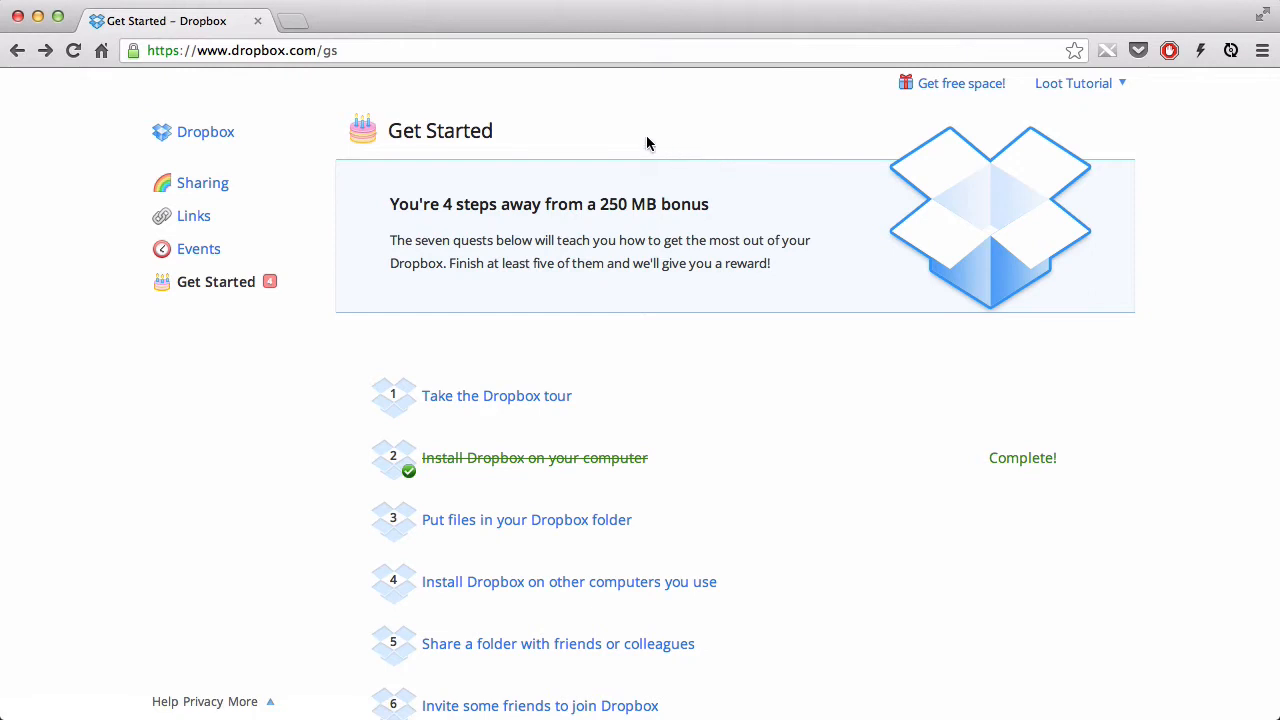
{"action": "mouse_move", "coordinate": [618, 148]}
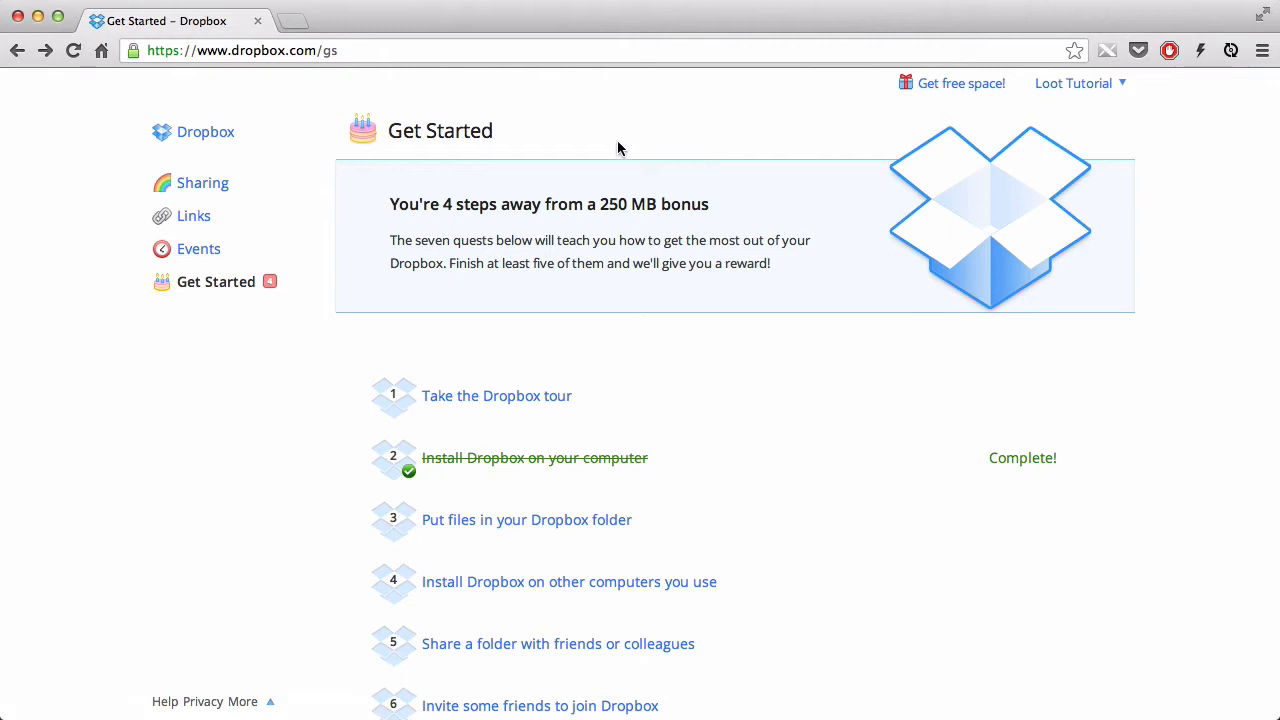
{"action": "mouse_move", "coordinate": [476, 210]}
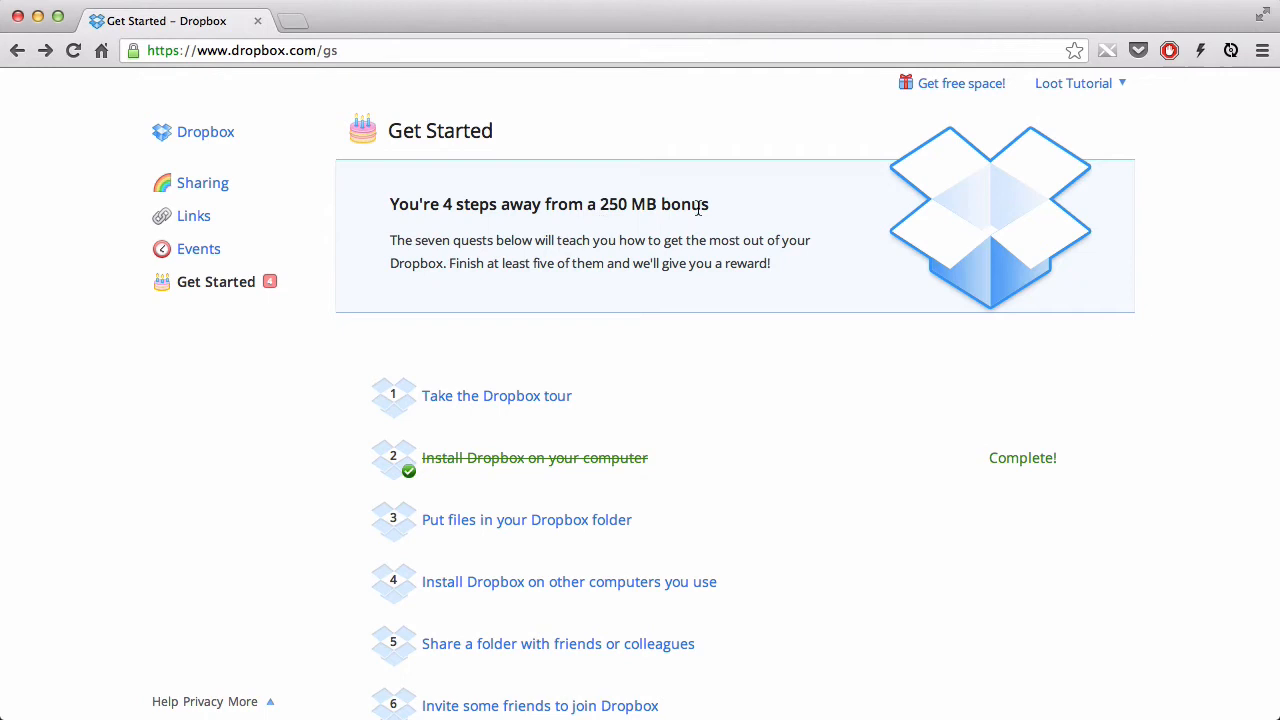
{"action": "scroll", "scroll_direction": "down", "scroll_amount": 3}
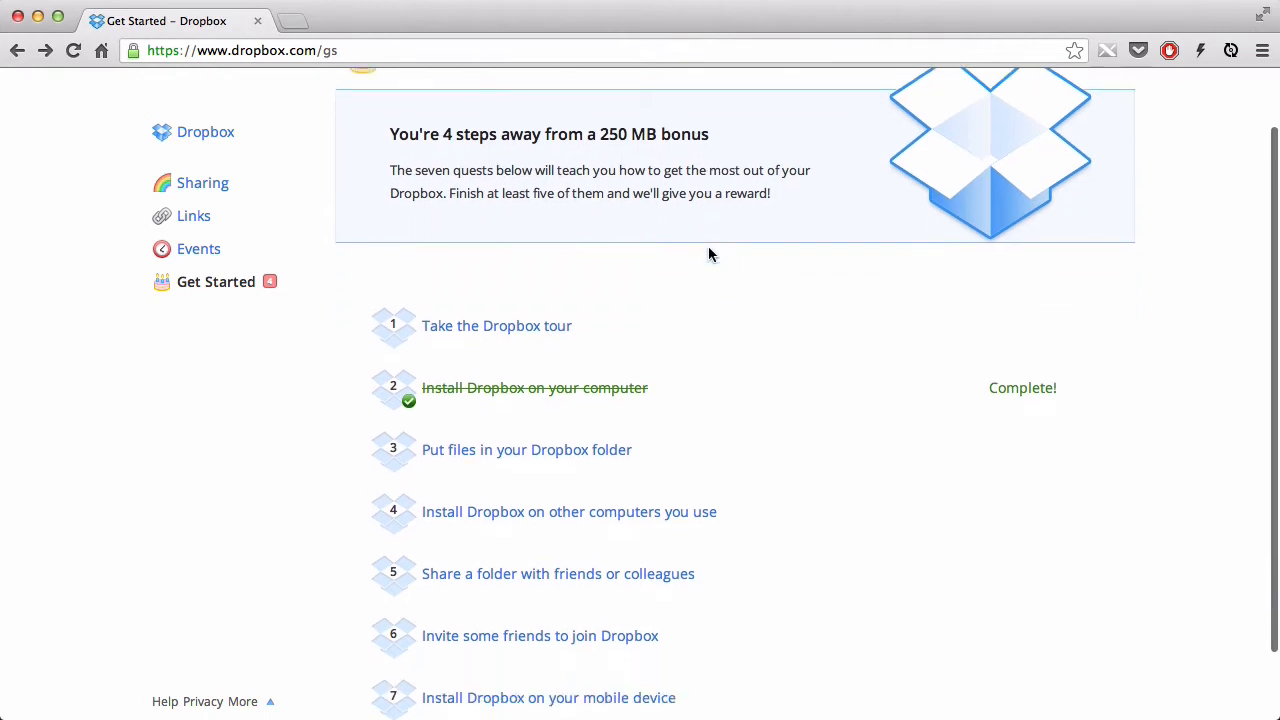
{"action": "scroll", "scroll_direction": "down", "scroll_amount": 3}
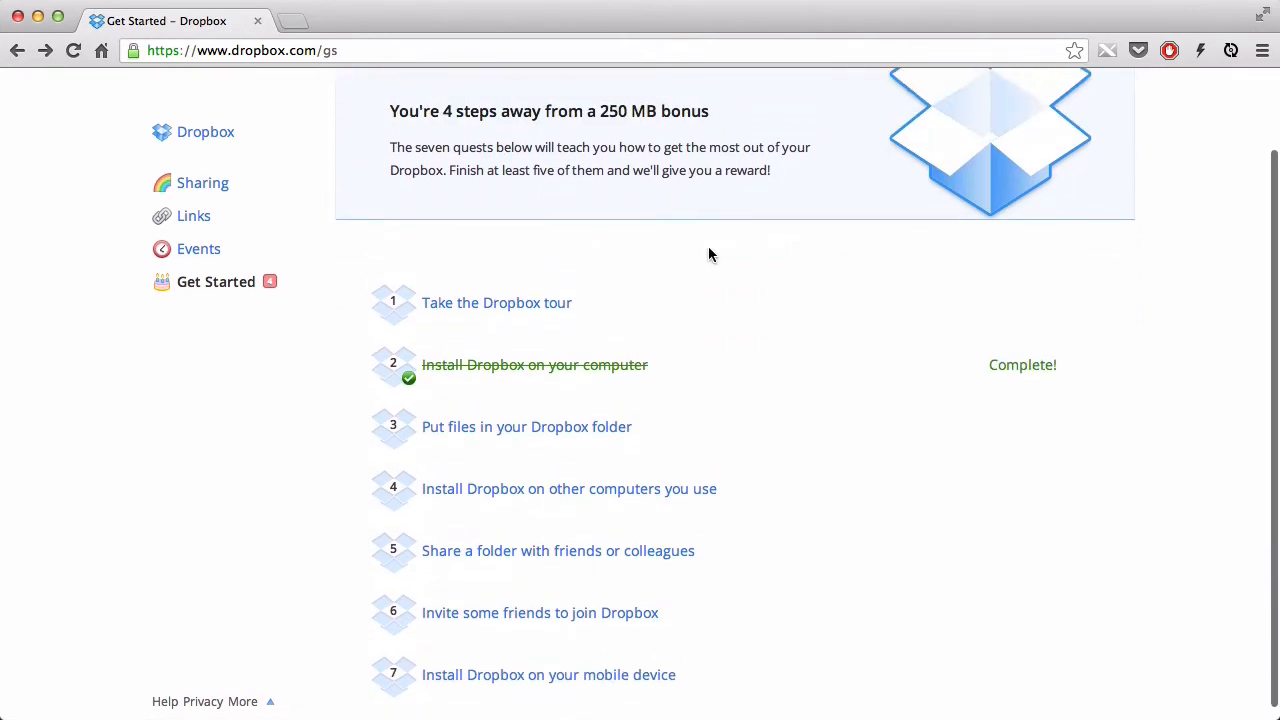
{"action": "mouse_move", "coordinate": [528, 156]}
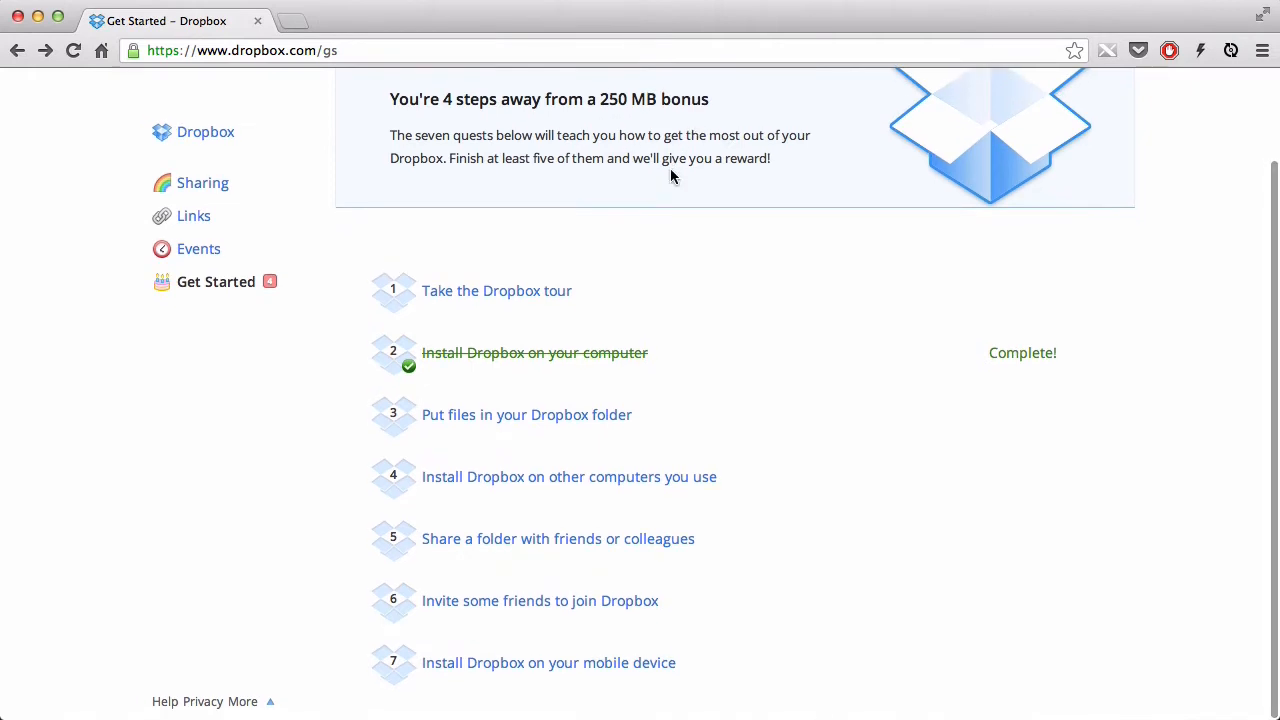
{"action": "mouse_move", "coordinate": [496, 290]}
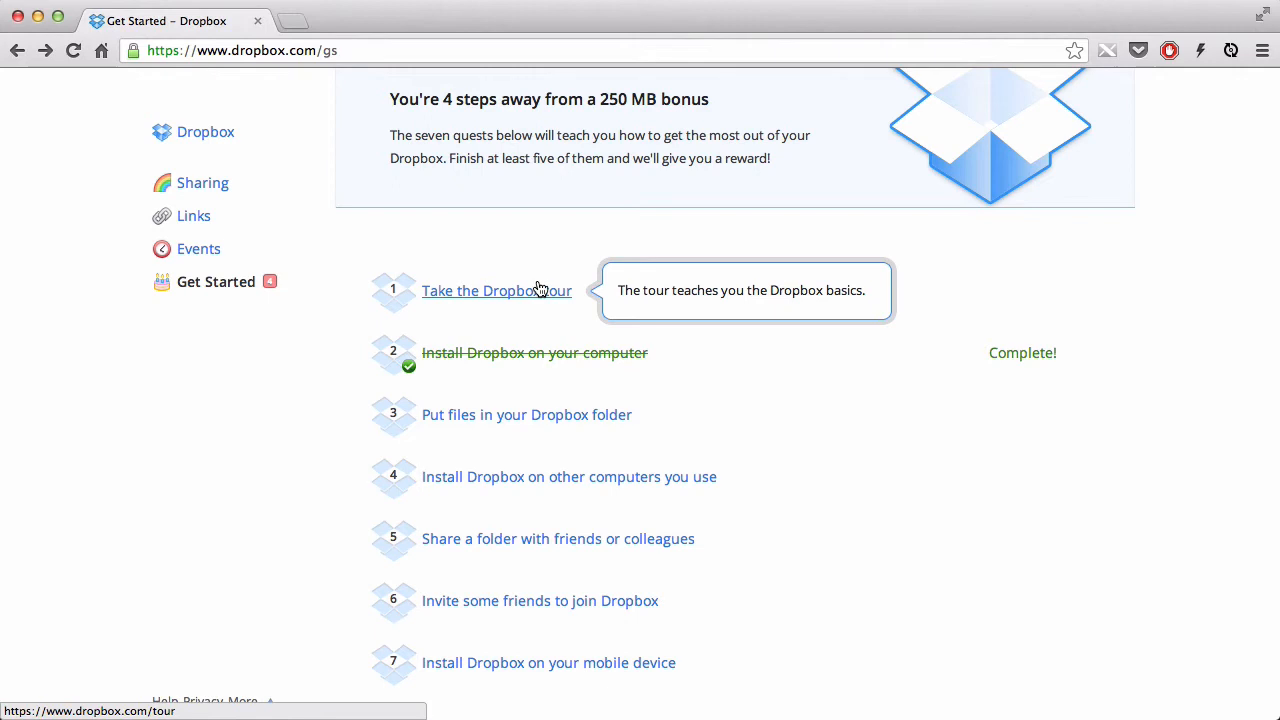
{"action": "mouse_move", "coordinate": [584, 236]}
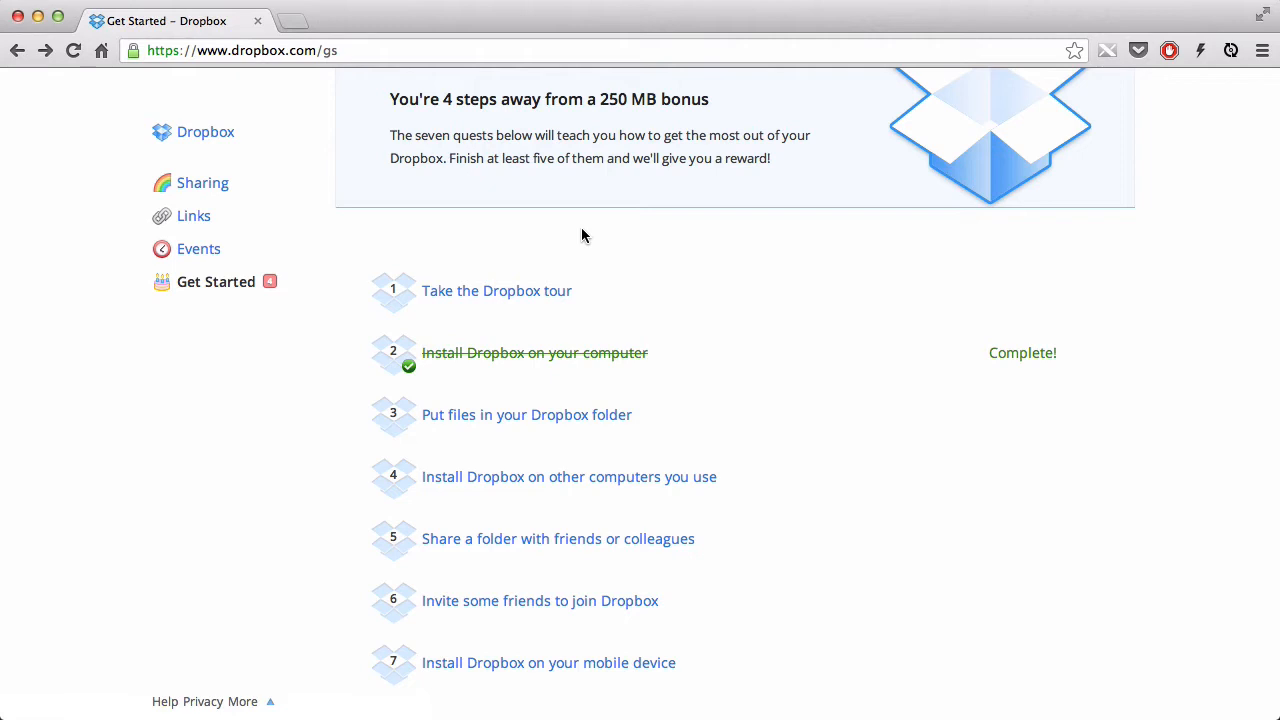
{"action": "mouse_move", "coordinate": [534, 352]}
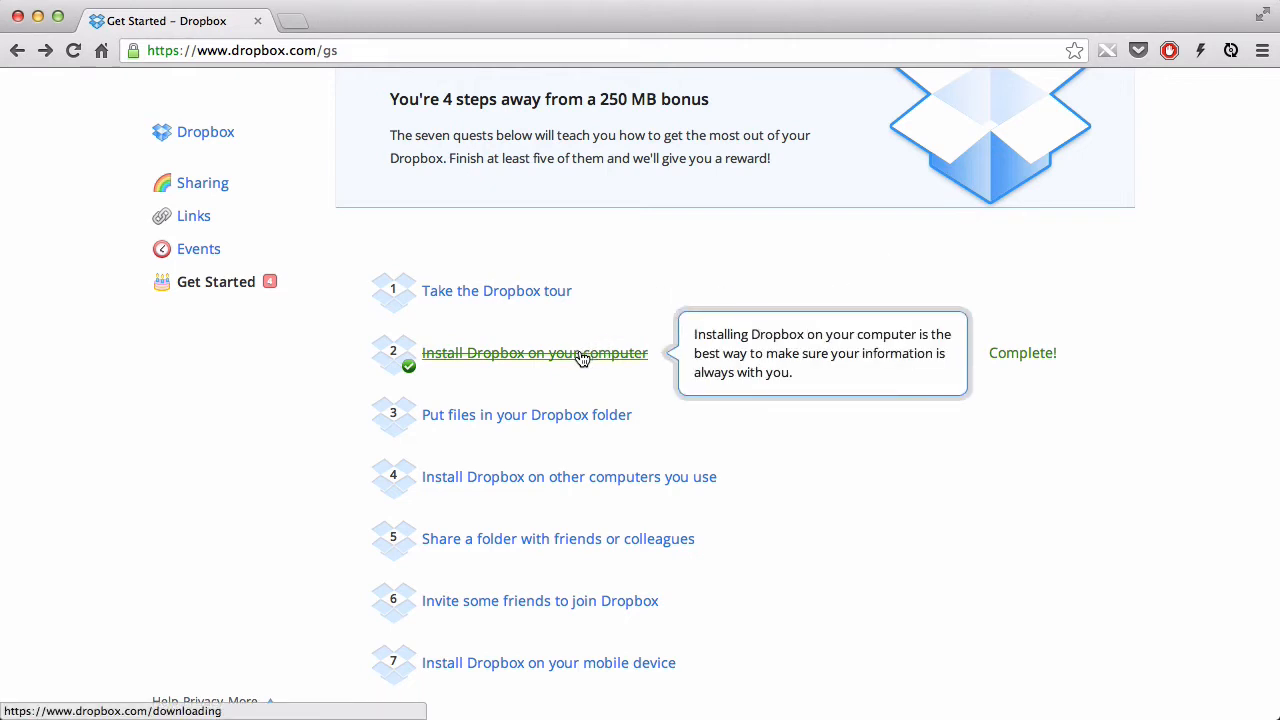
{"action": "mouse_move", "coordinate": [768, 344]}
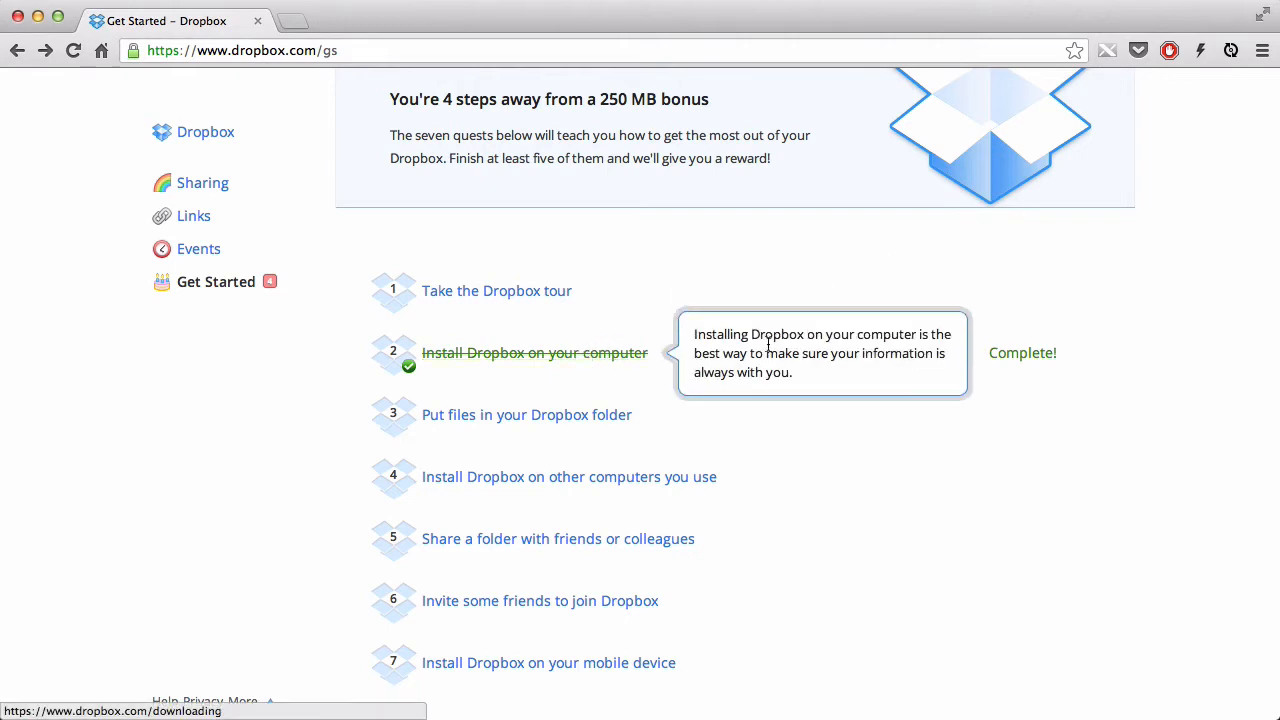
{"action": "mouse_move", "coordinate": [576, 364]}
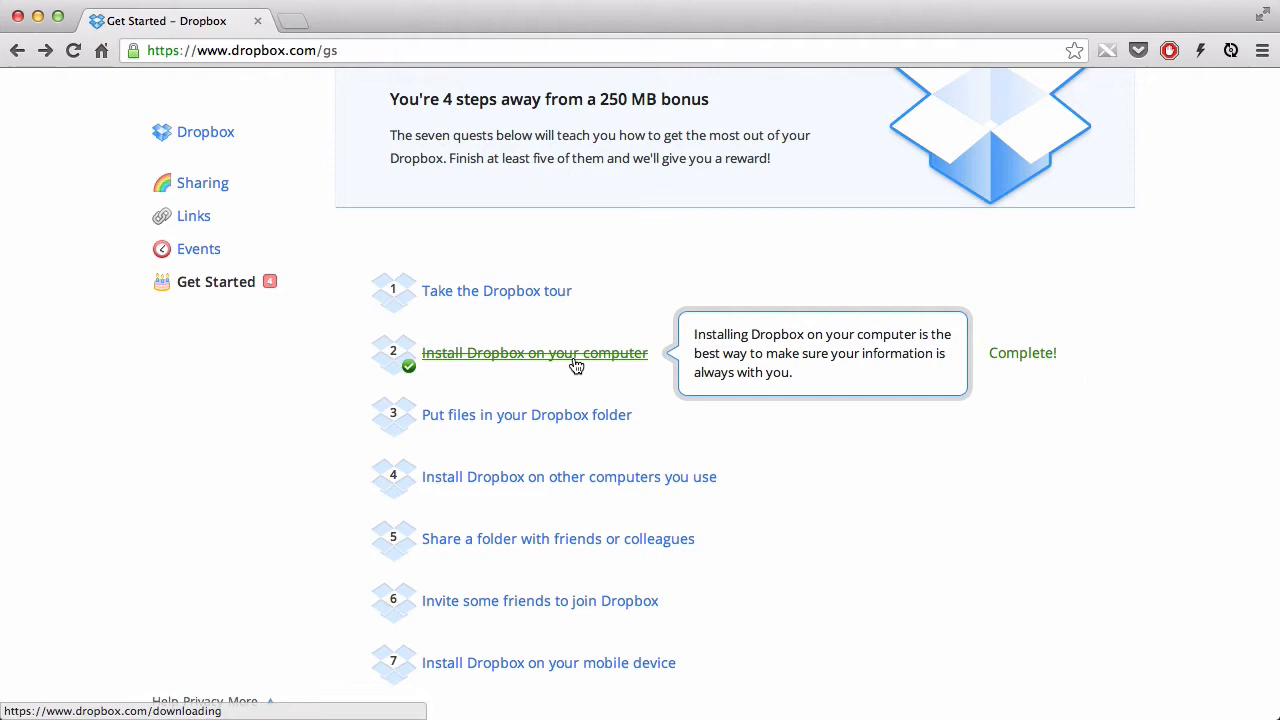
Step: Start downloading the Dropbox 2.0.0 installer from the 'Install Dropbox on your computer' quest
{"action": "left_click", "coordinate": [534, 352]}
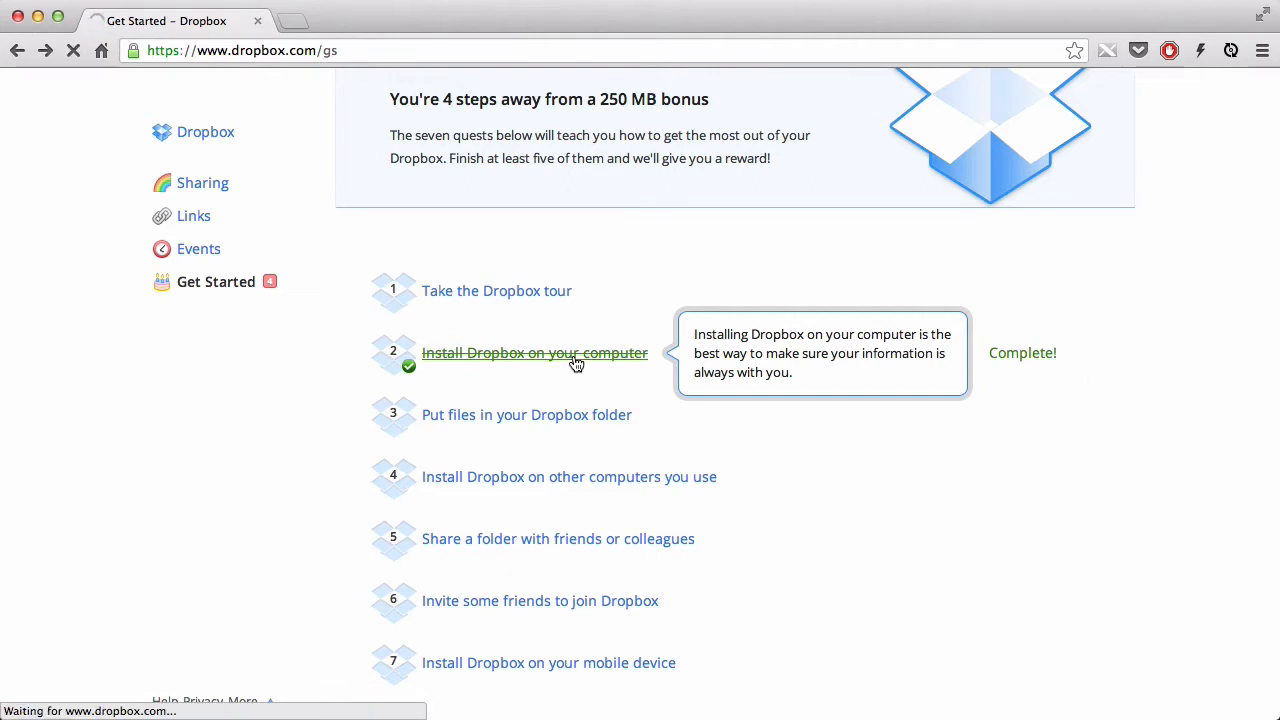
{"action": "left_click", "coordinate": [534, 352]}
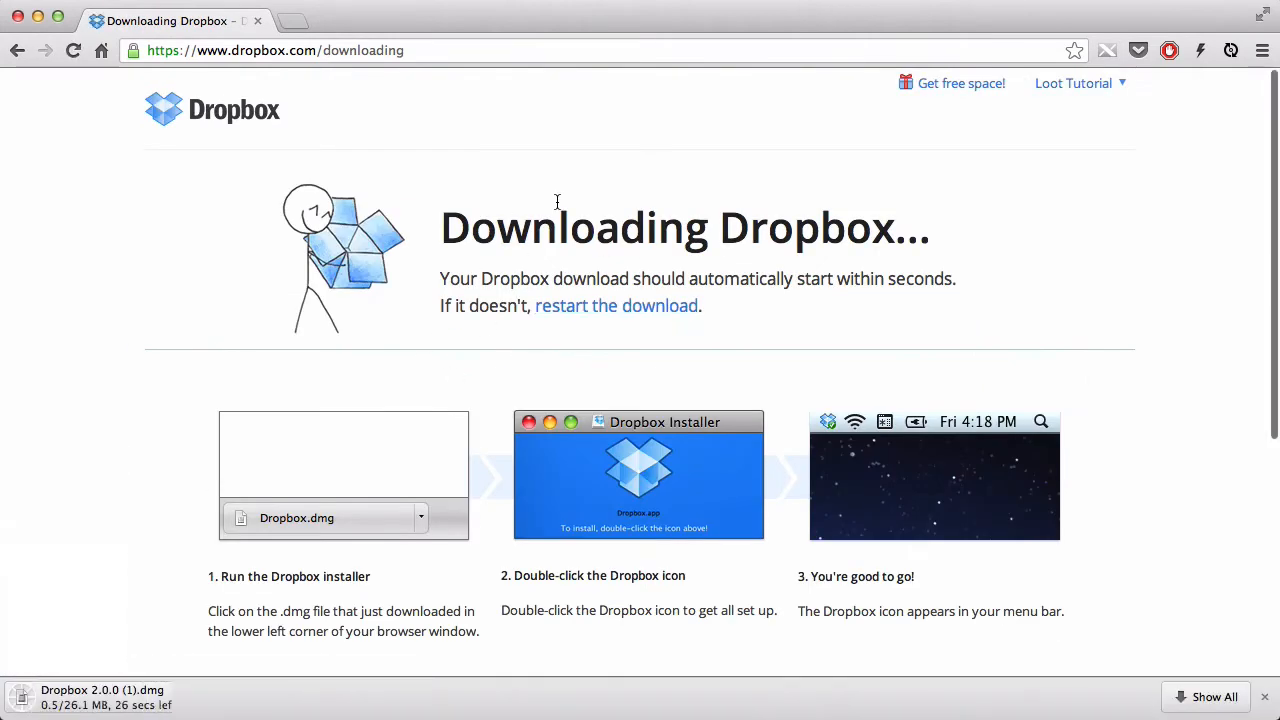
{"action": "mouse_move", "coordinate": [182, 592]}
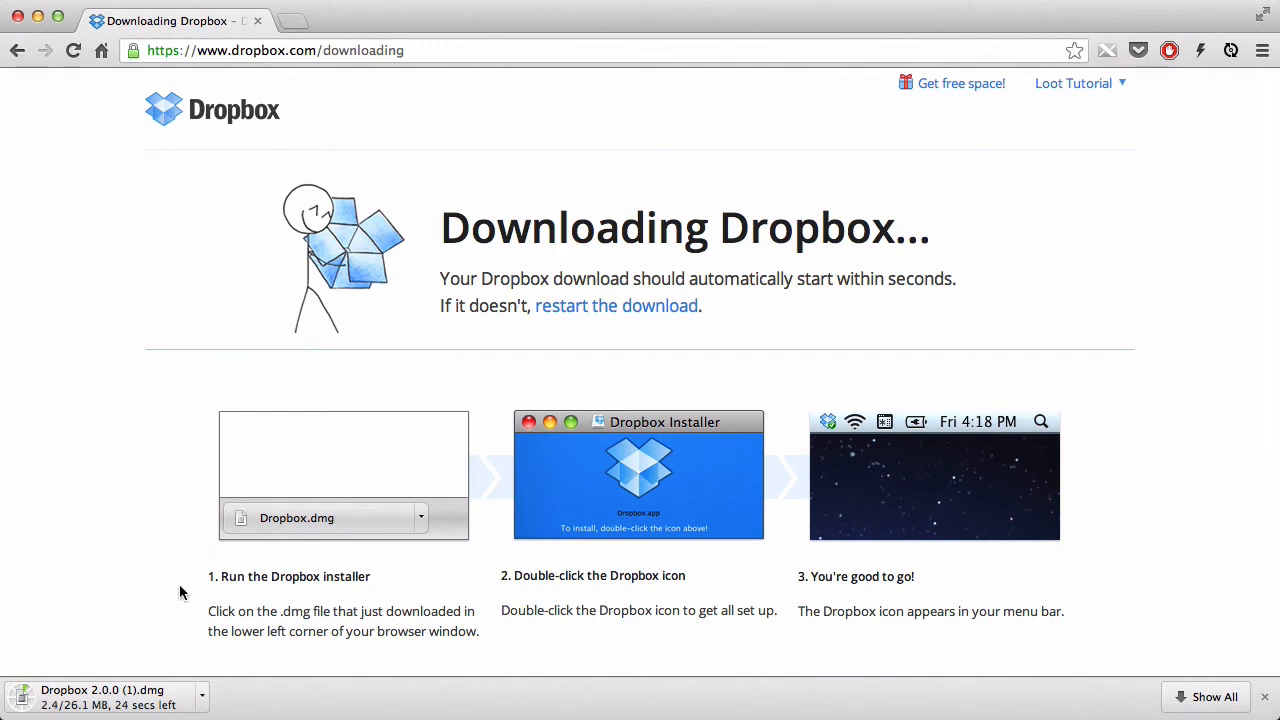
{"action": "mouse_move", "coordinate": [662, 332]}
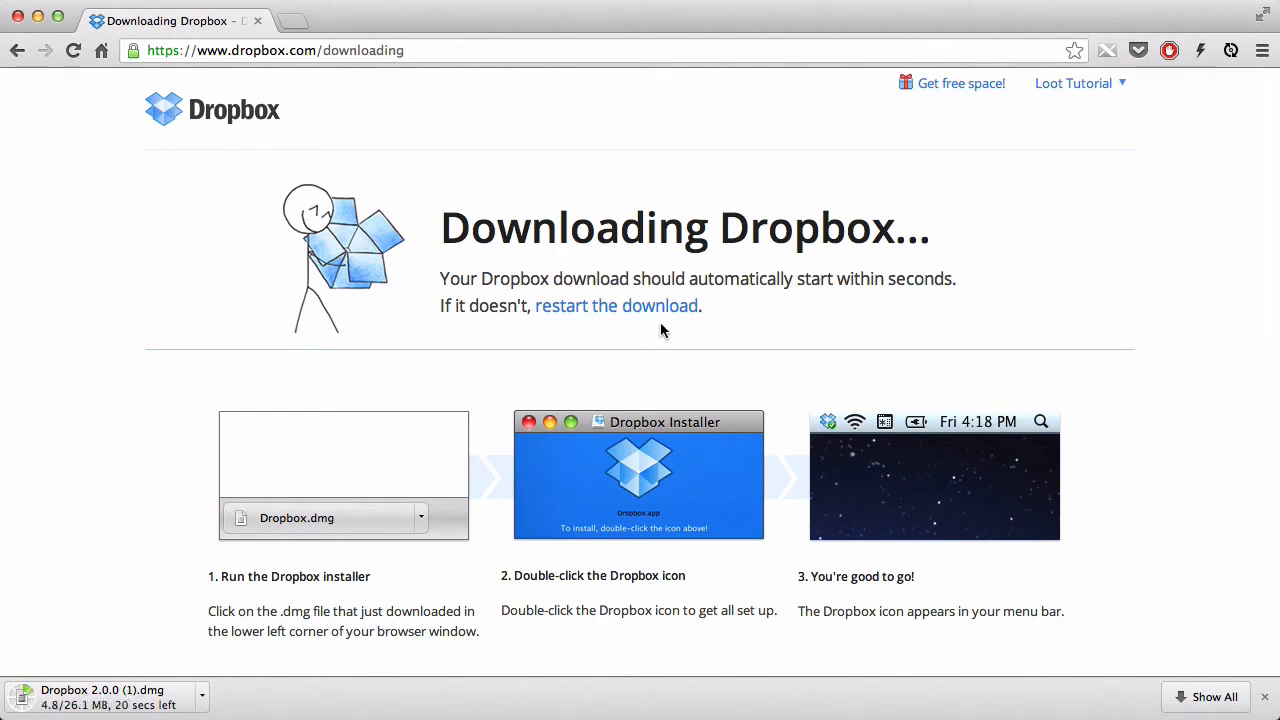
{"action": "mouse_move", "coordinate": [796, 196]}
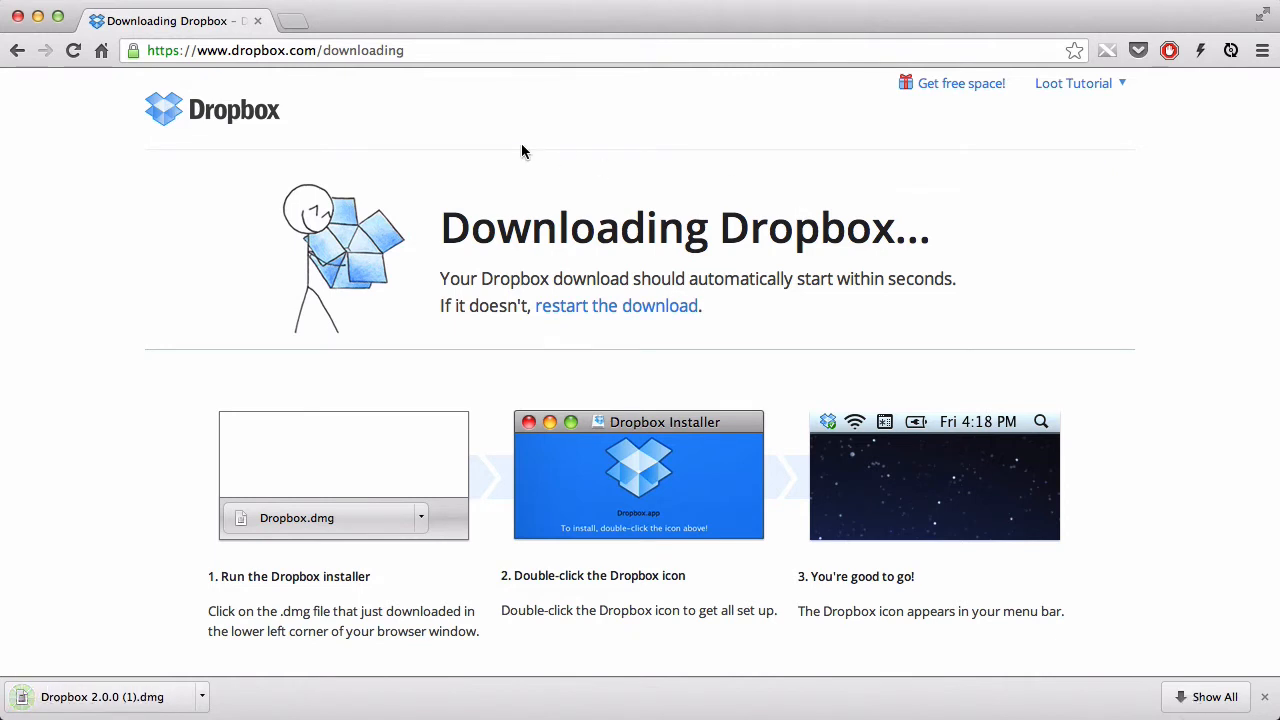
{"action": "mouse_move", "coordinate": [140, 652]}
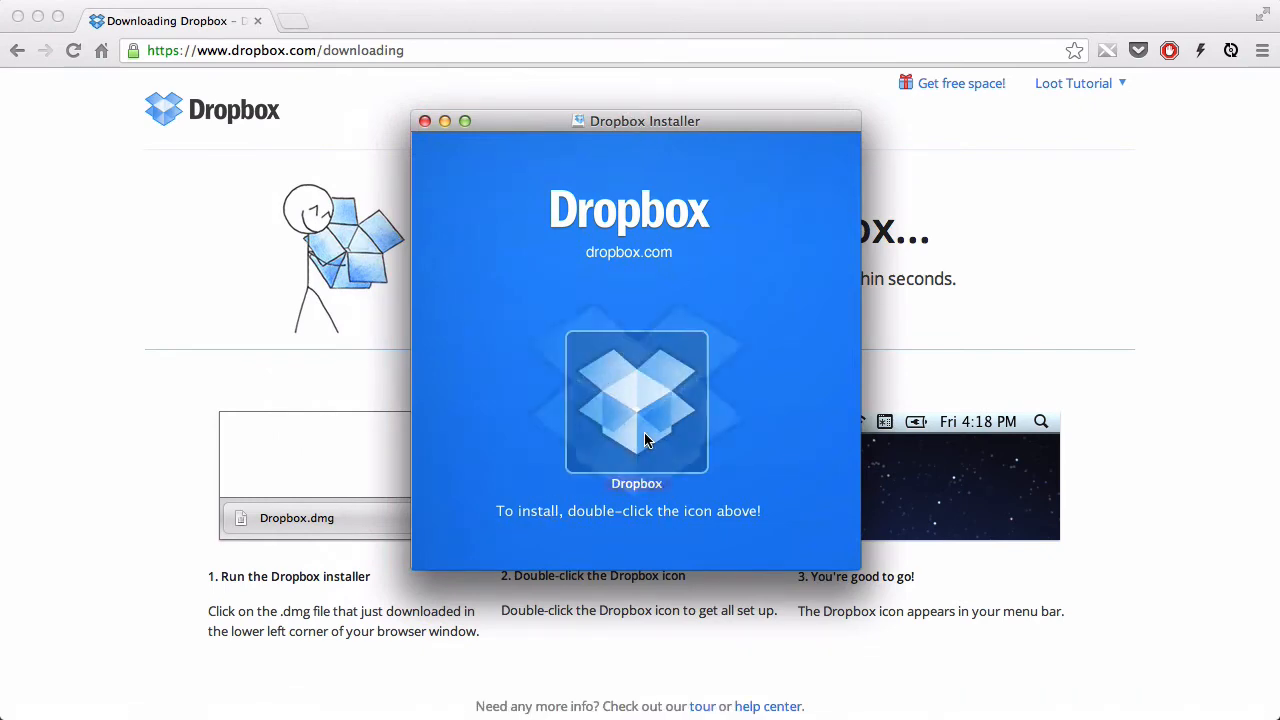
Step: Launch Dropbox from the disk image and approve the security warning to reach the Setup welcome
{"action": "double_click", "coordinate": [636, 400]}
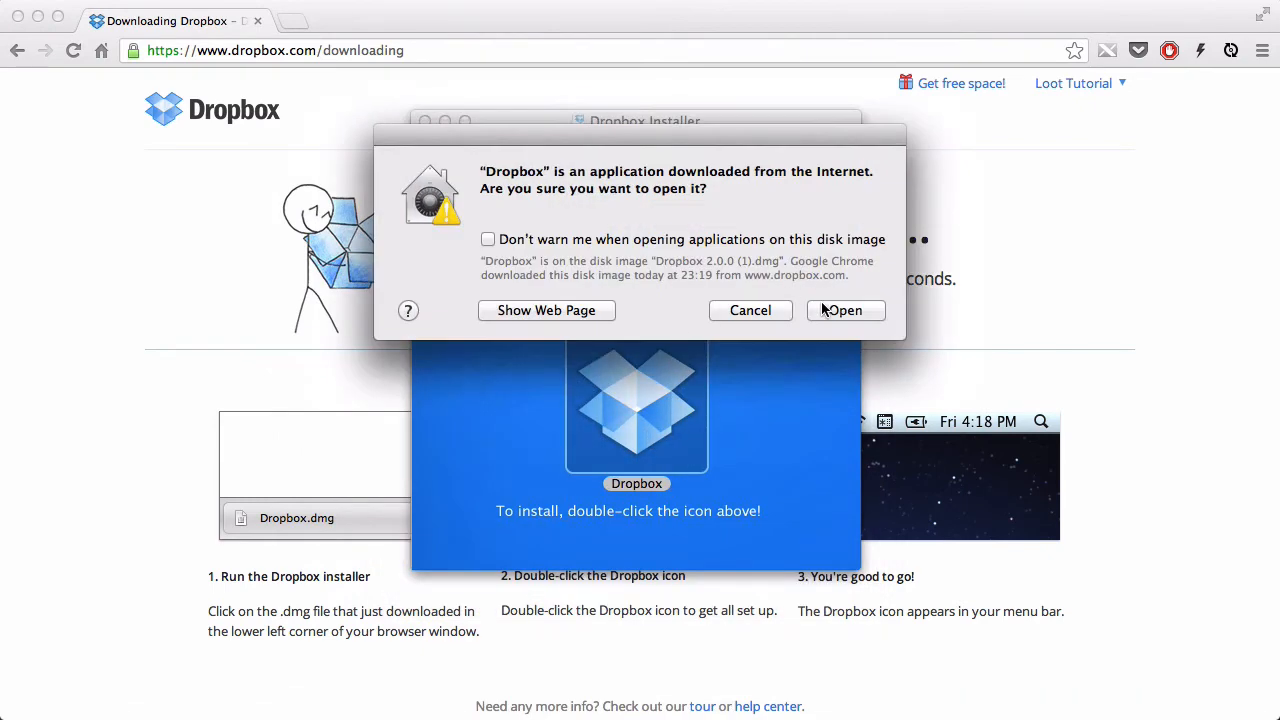
{"action": "left_click", "coordinate": [844, 310]}
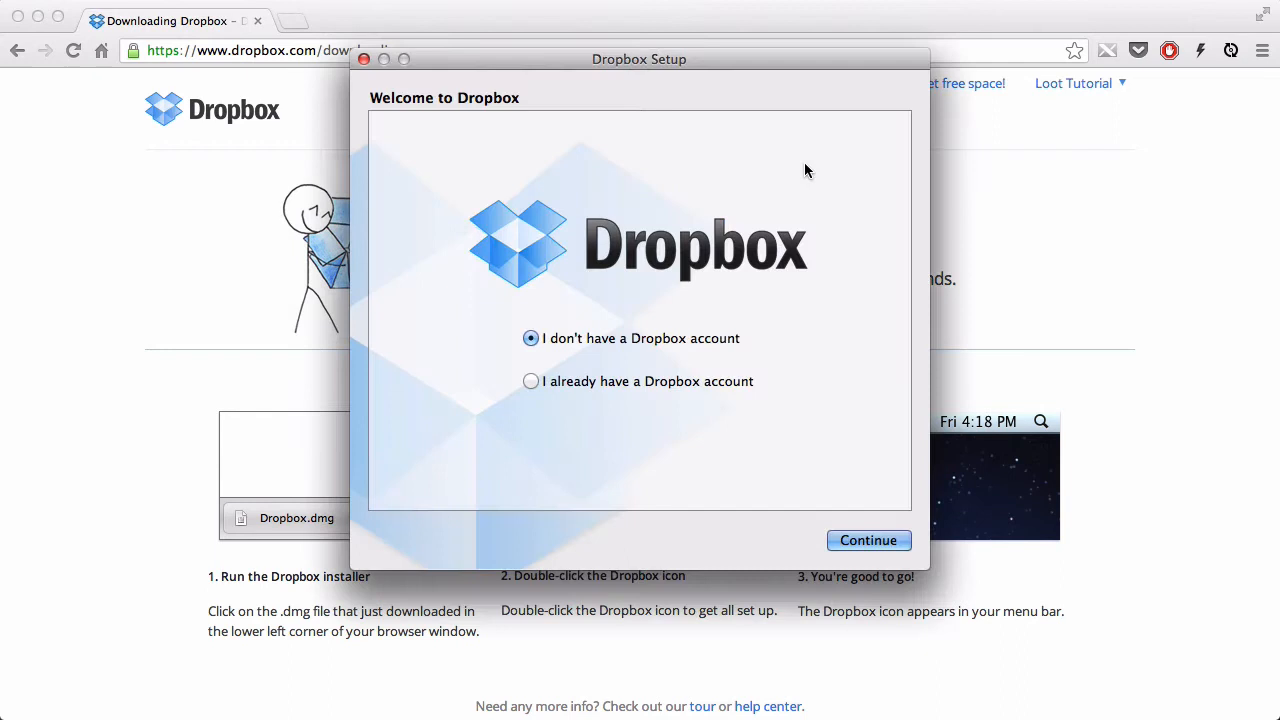
{"action": "mouse_move", "coordinate": [576, 390]}
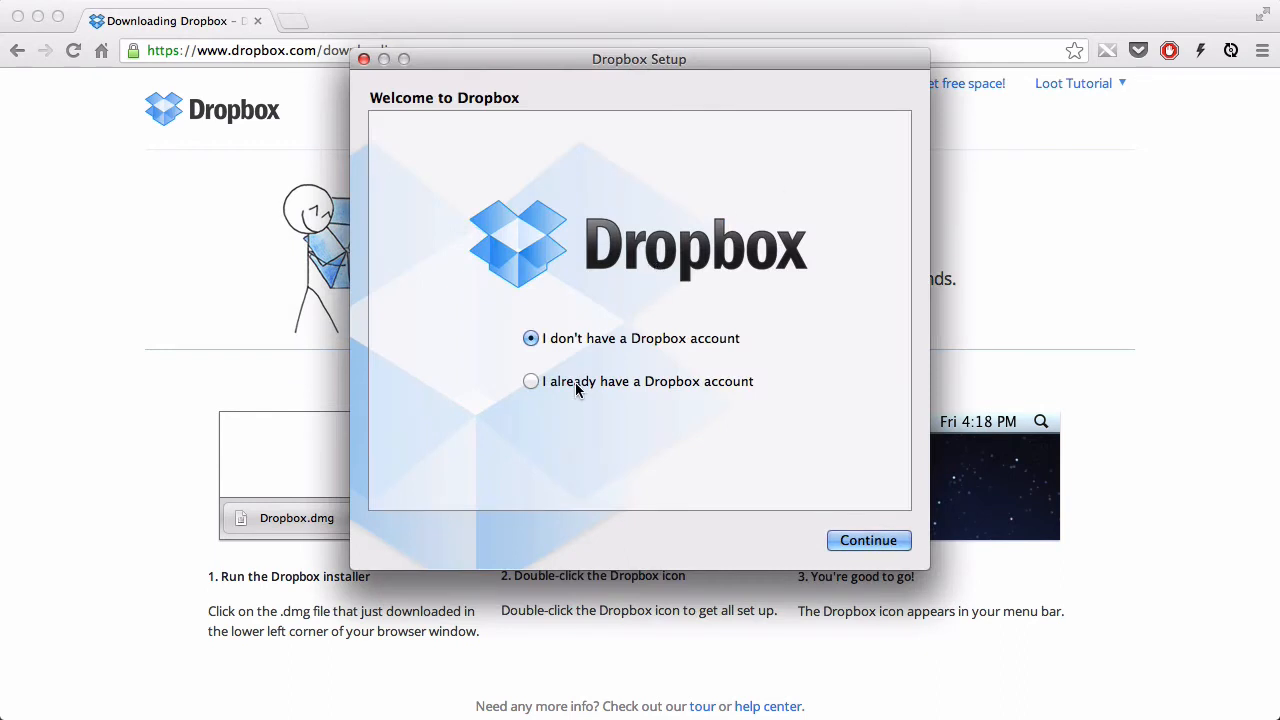
Step: Sign in with the existing loottutorial account and name the computer Macbook
{"action": "left_click", "coordinate": [532, 380]}
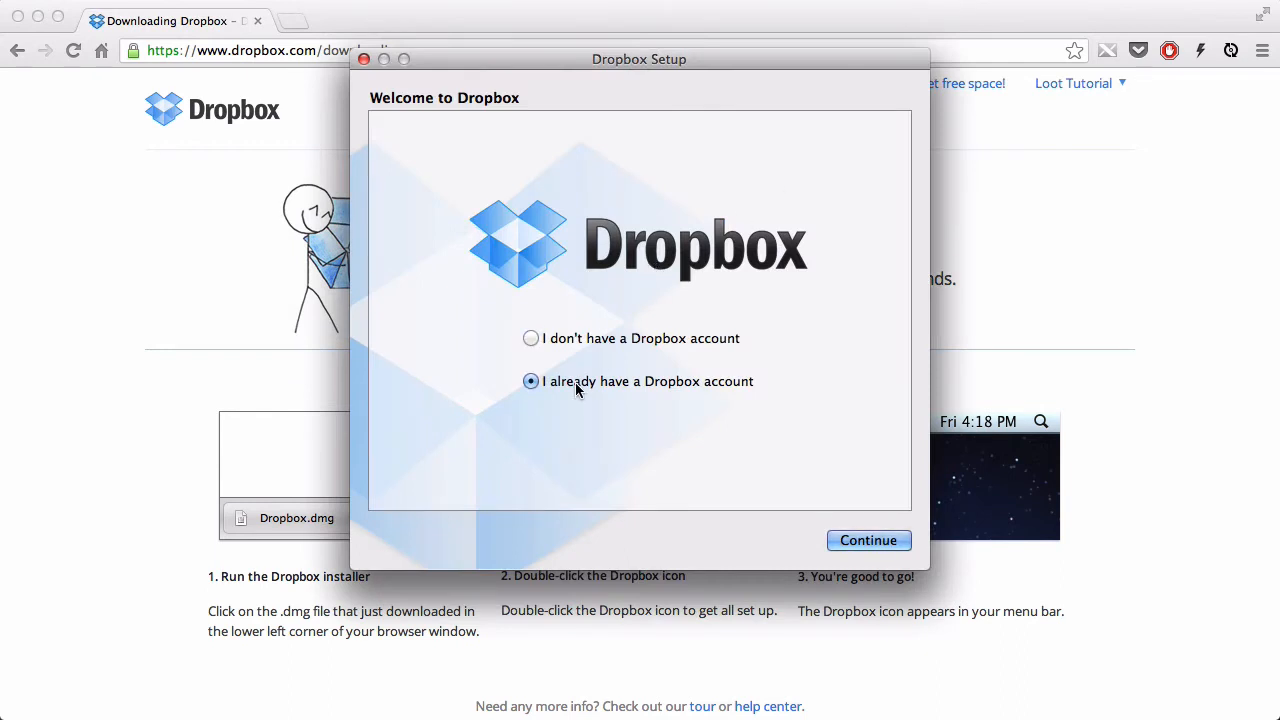
{"action": "left_click", "coordinate": [868, 540]}
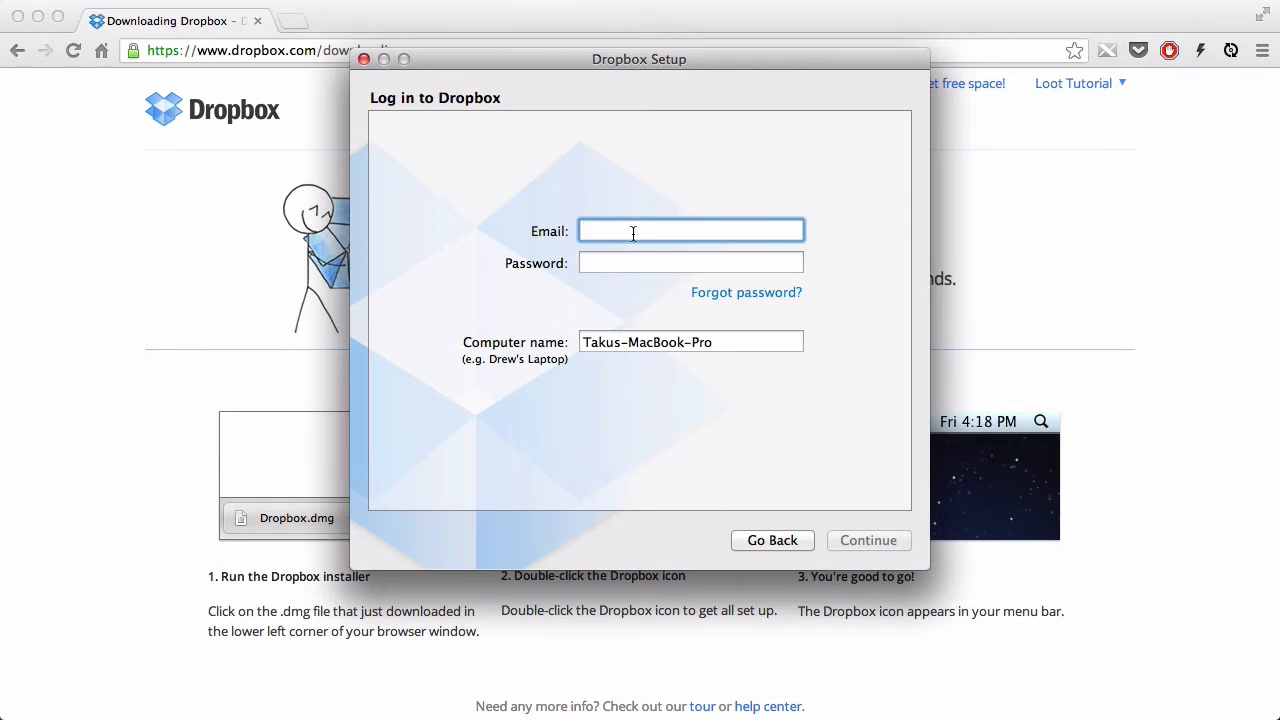
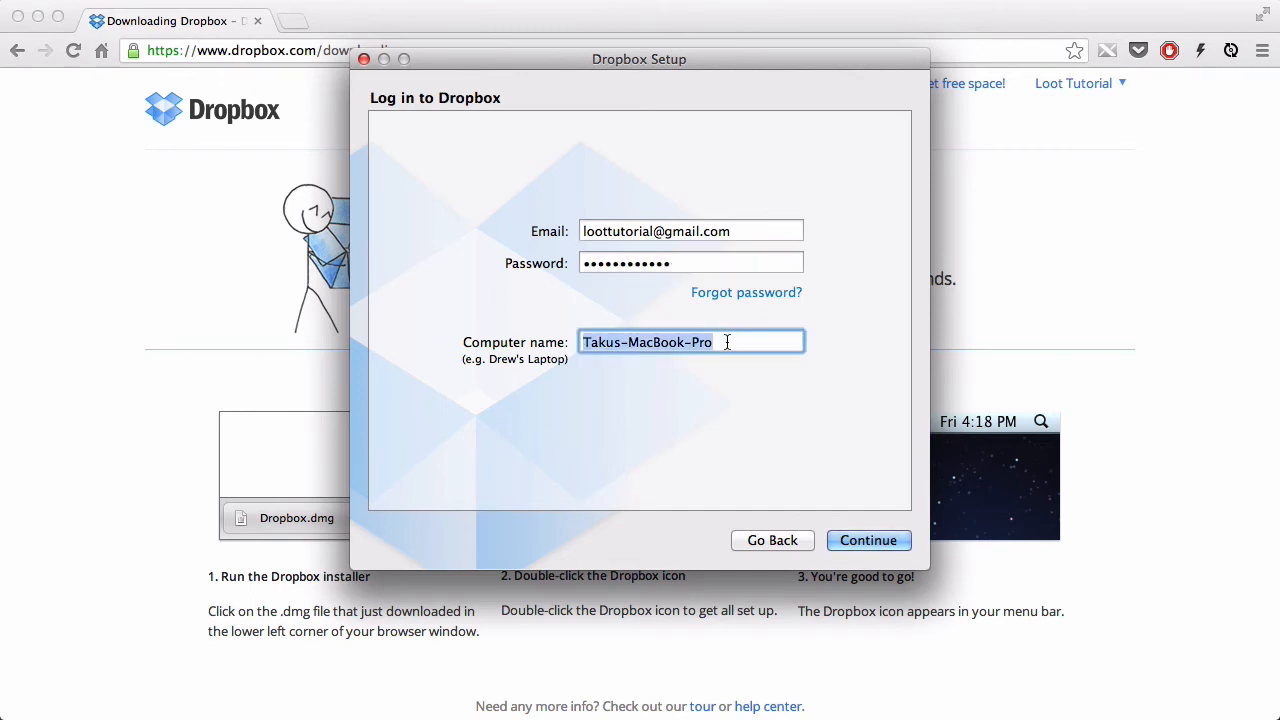
{"action": "type", "text": "Macbook"}
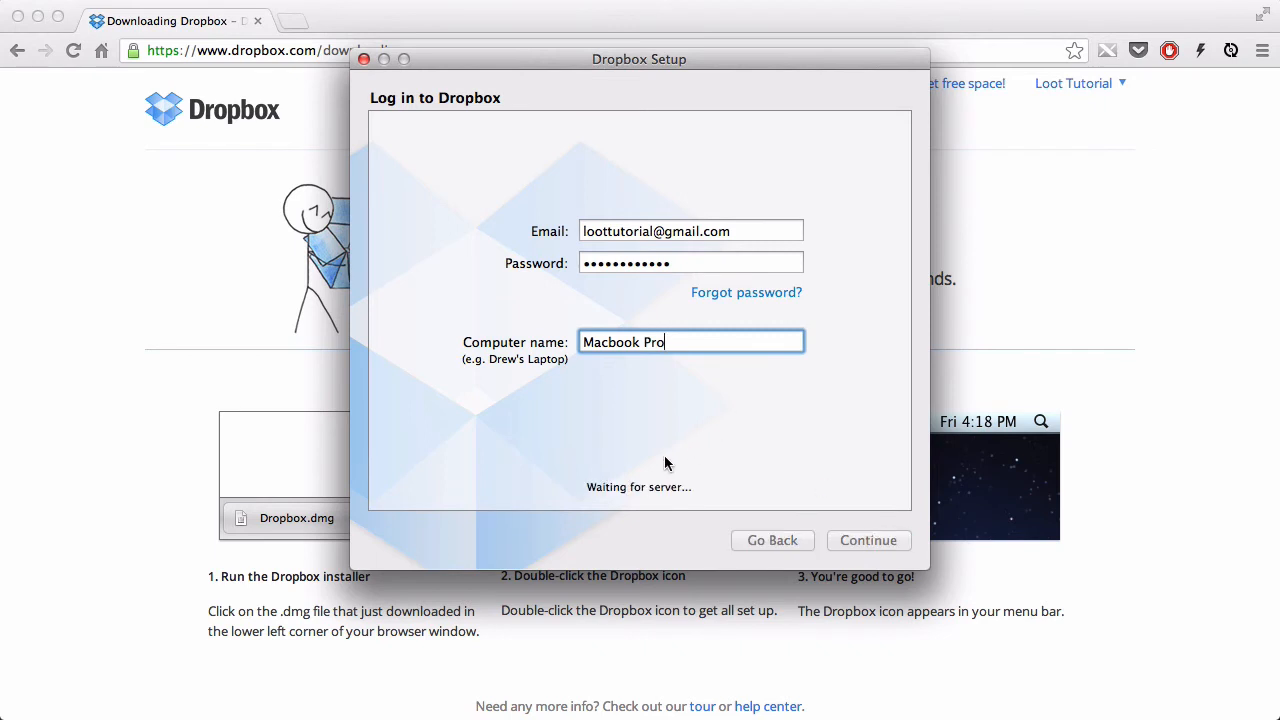
Step: Keep the free 2 GB plan and continue to the setup type step
{"action": "left_click", "coordinate": [868, 540]}
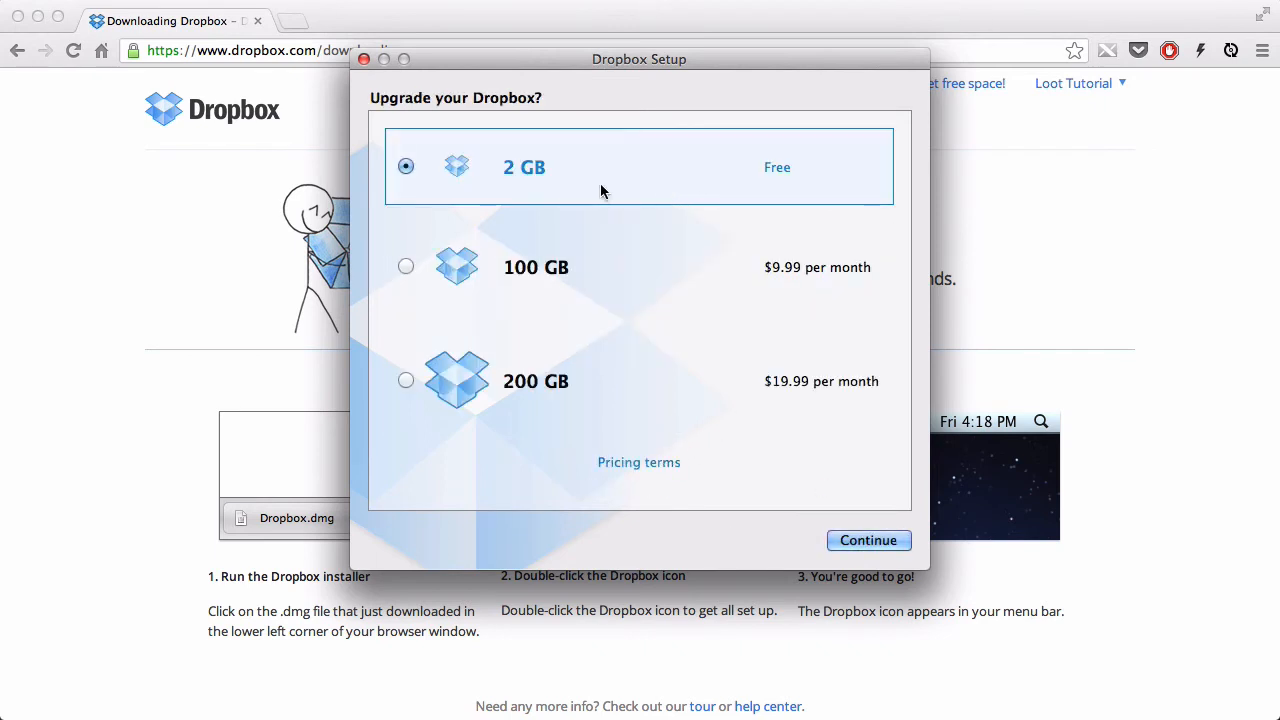
{"action": "mouse_move", "coordinate": [688, 404]}
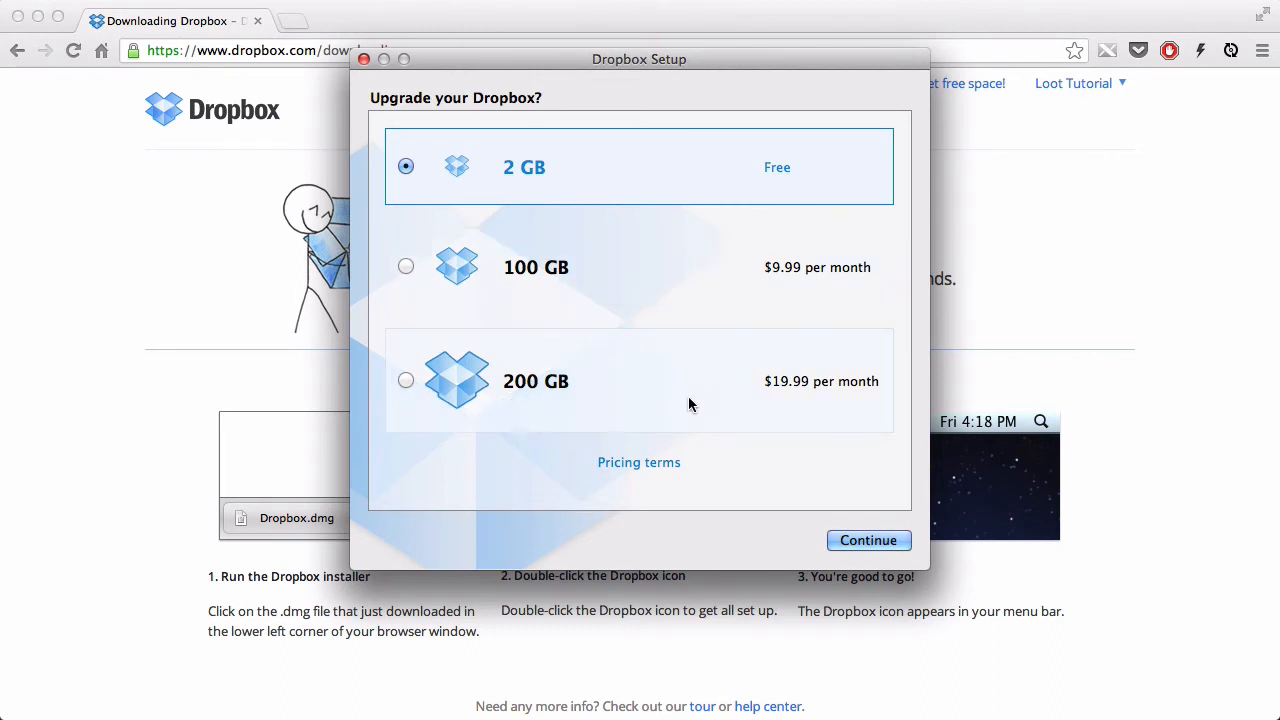
{"action": "mouse_move", "coordinate": [704, 404]}
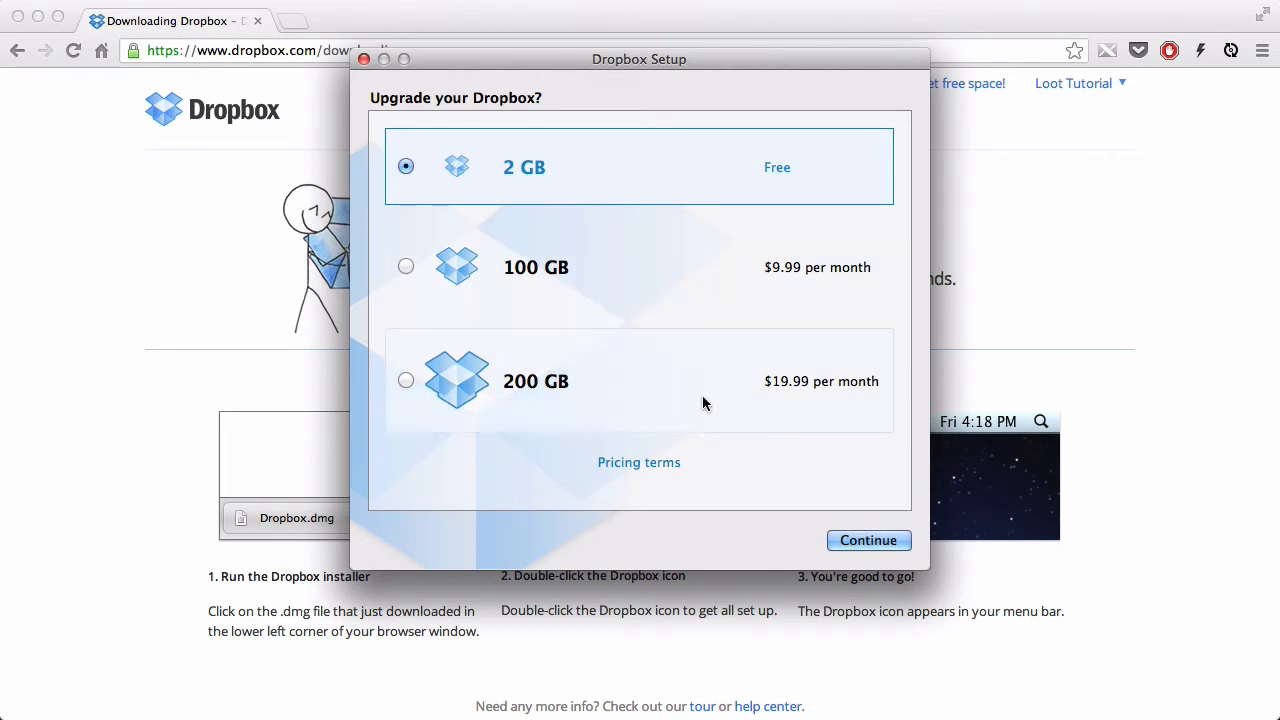
{"action": "mouse_move", "coordinate": [808, 198]}
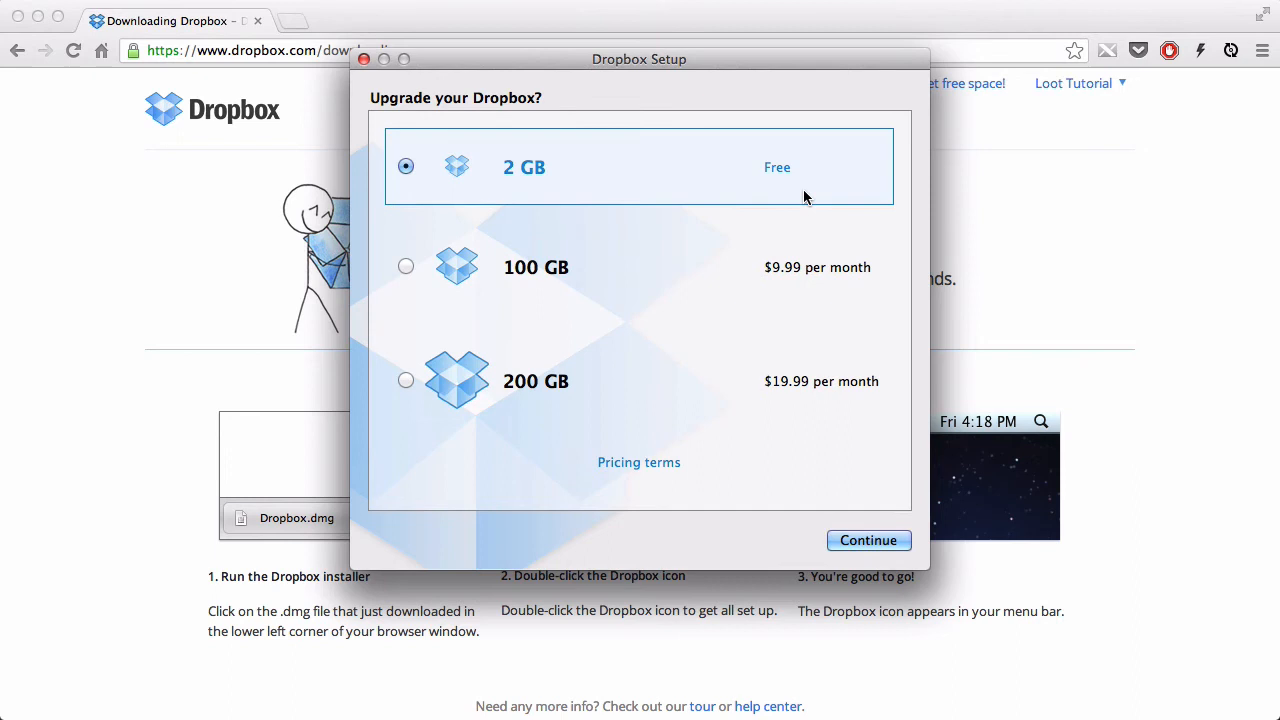
{"action": "left_click", "coordinate": [868, 540]}
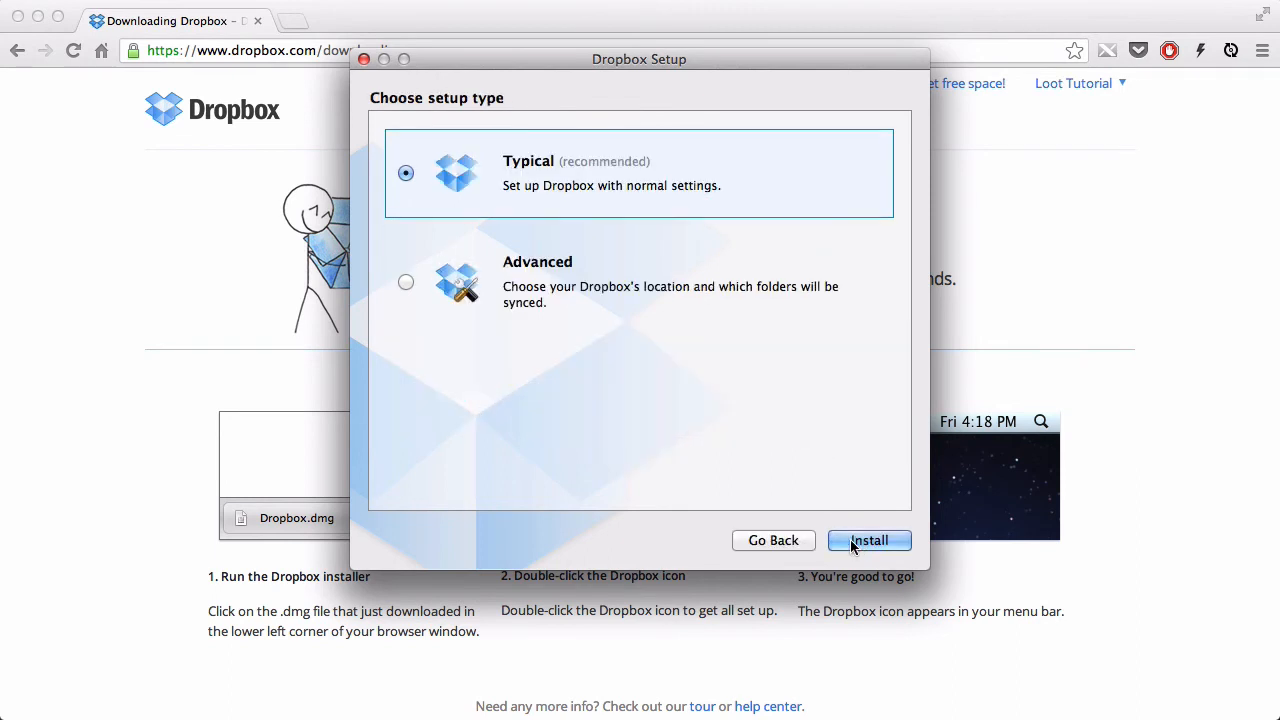
{"action": "mouse_move", "coordinate": [452, 340]}
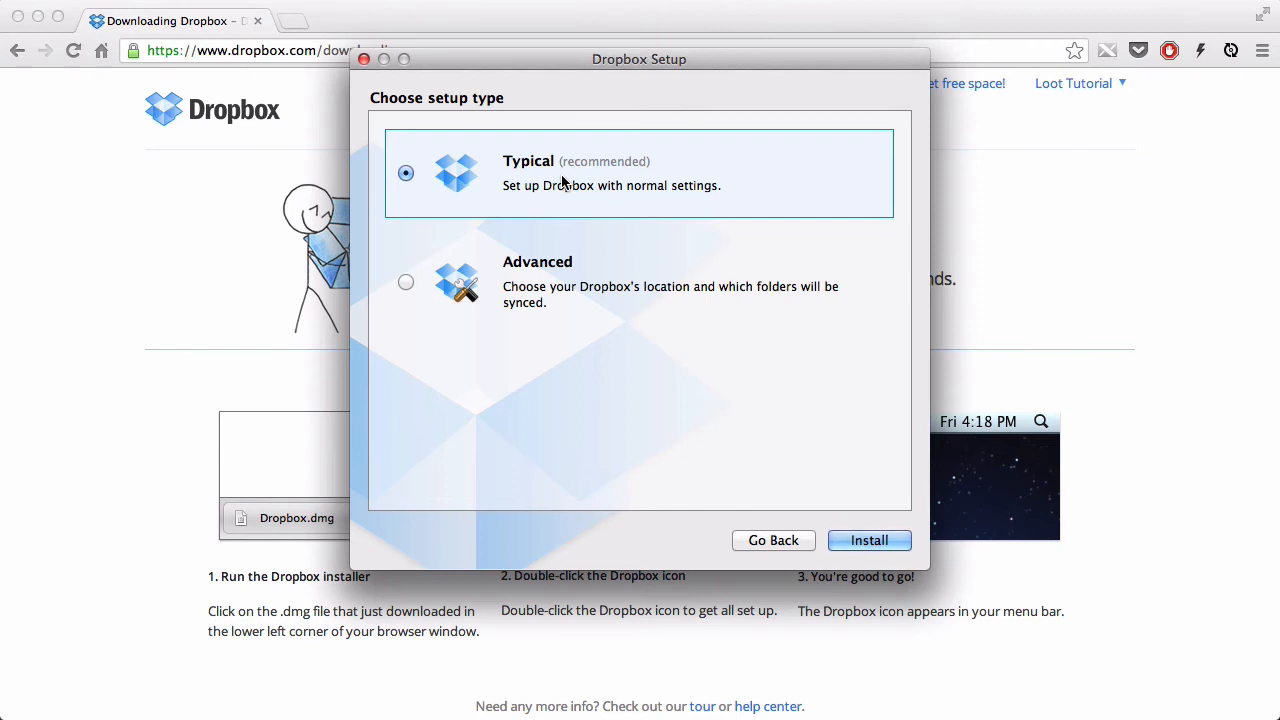
{"action": "mouse_move", "coordinate": [616, 184]}
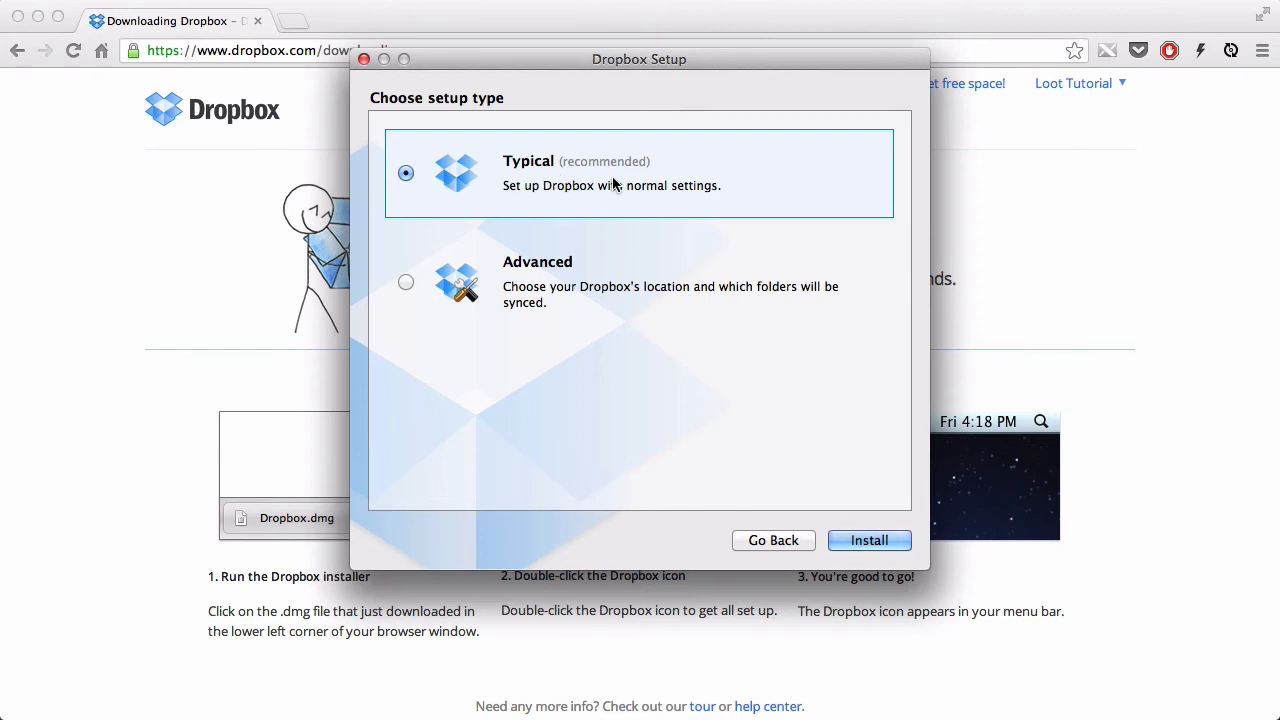
{"action": "mouse_move", "coordinate": [846, 516]}
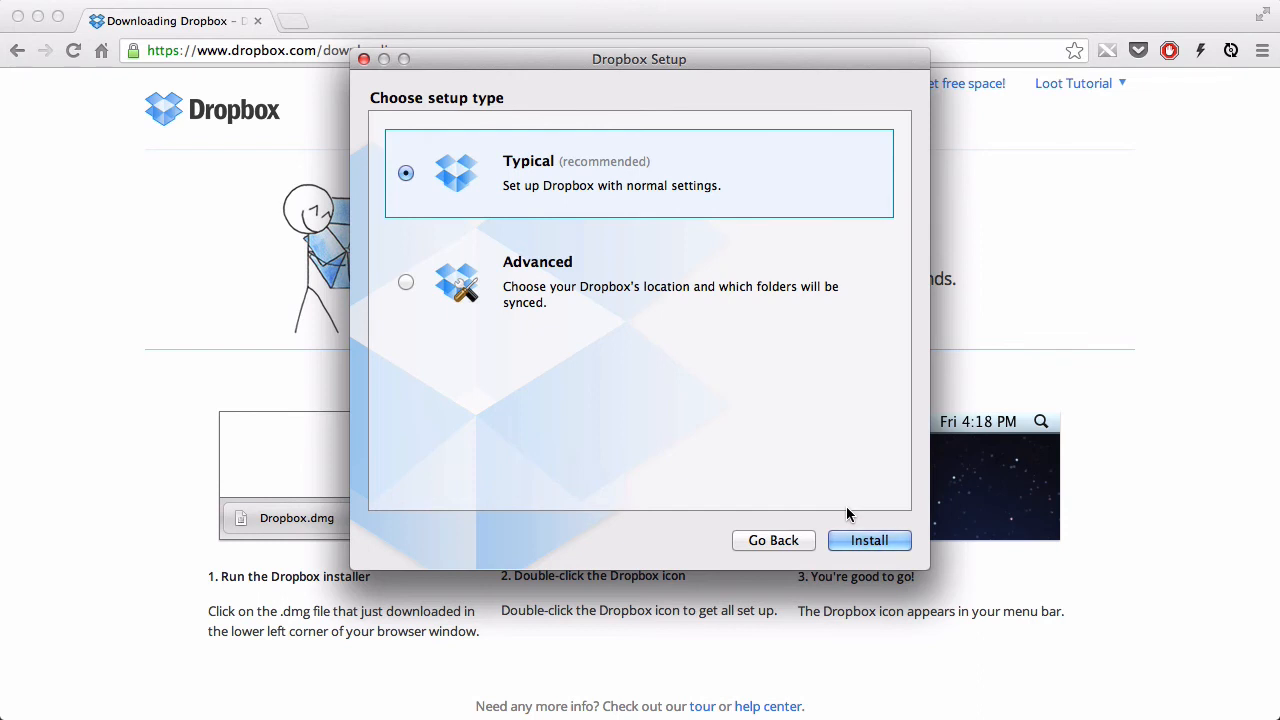
Step: Install Dropbox with the Typical (recommended) setup
{"action": "left_click", "coordinate": [868, 540]}
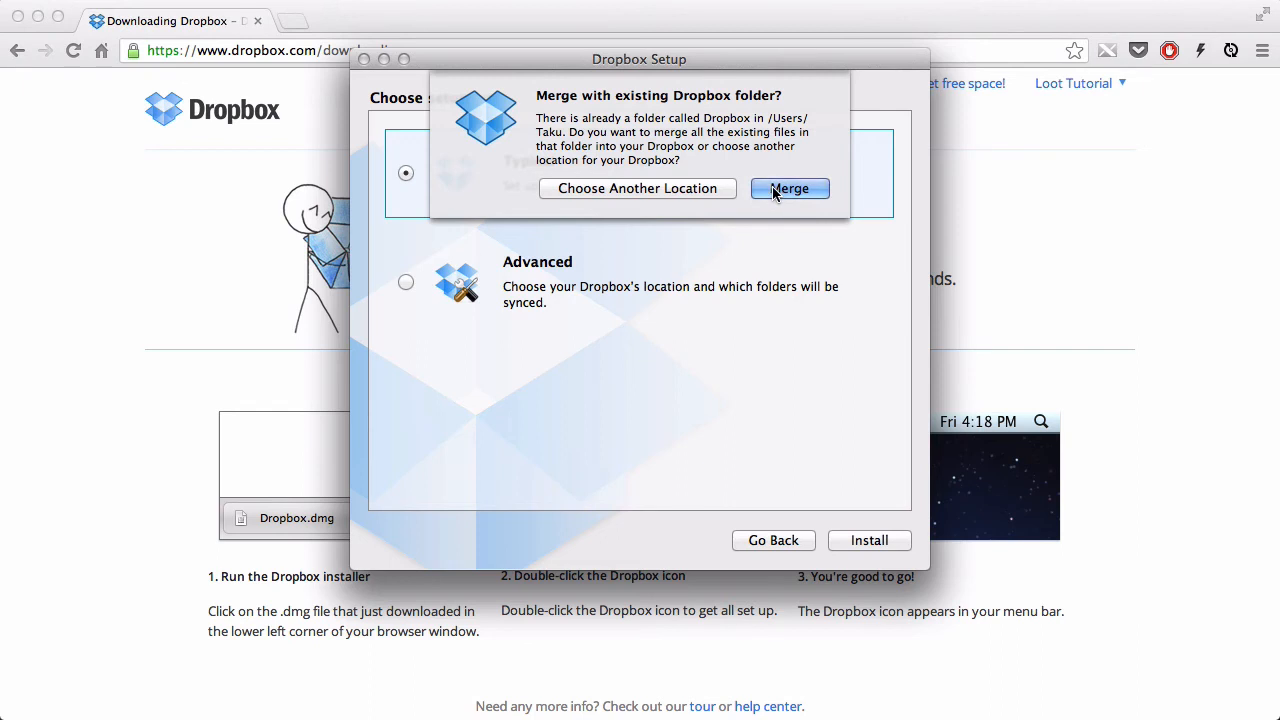
Step: Merge with the existing Dropbox folder and continue to the smartphone setup step
{"action": "left_click", "coordinate": [788, 188]}
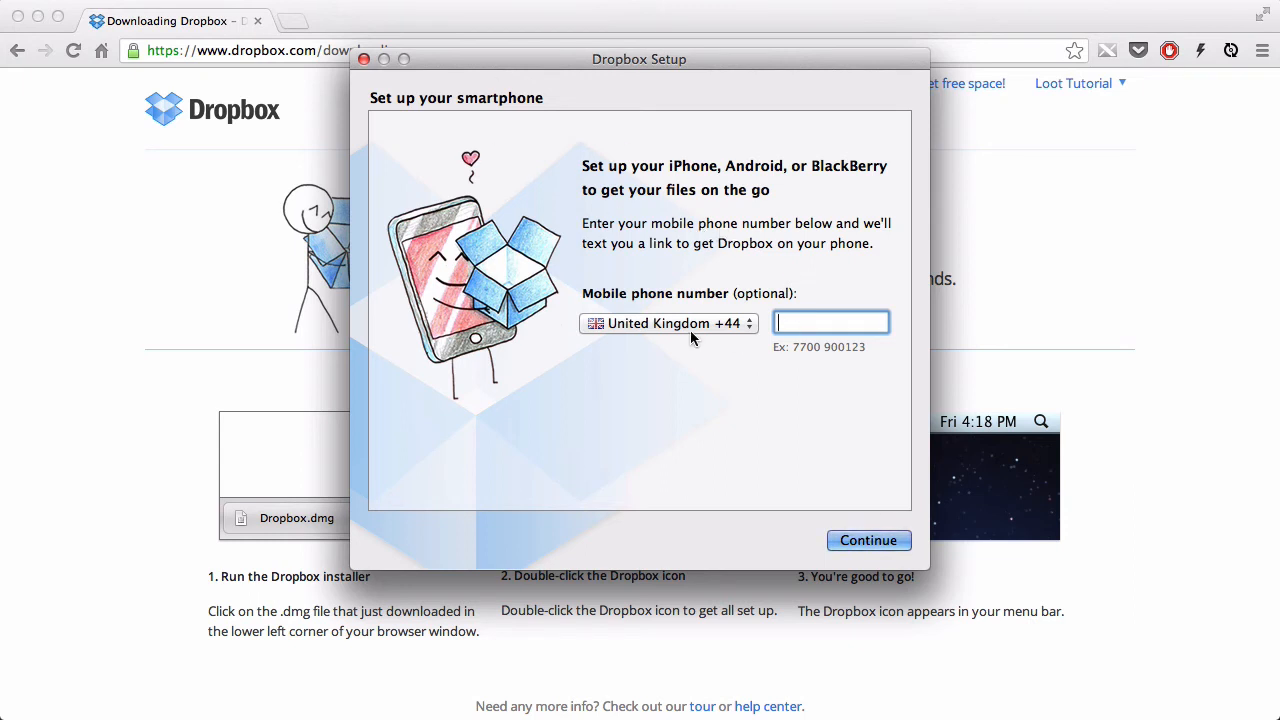
{"action": "mouse_move", "coordinate": [700, 200]}
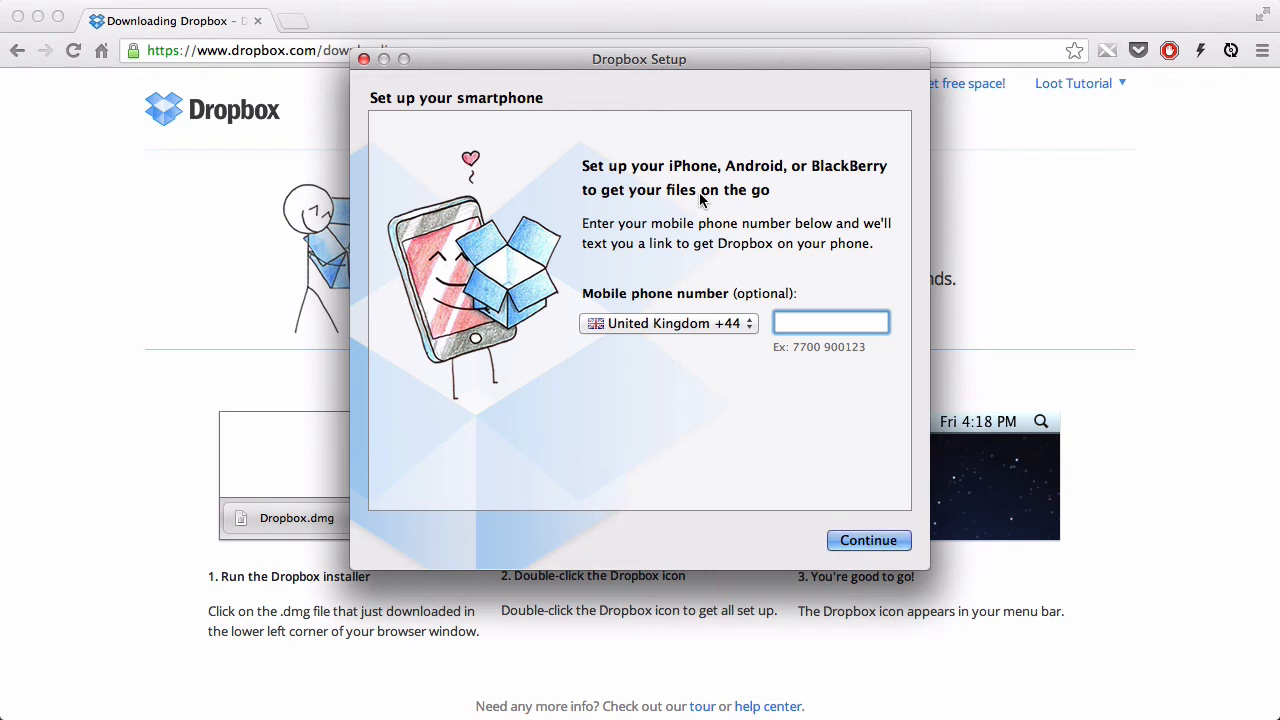
{"action": "left_click", "coordinate": [830, 322]}
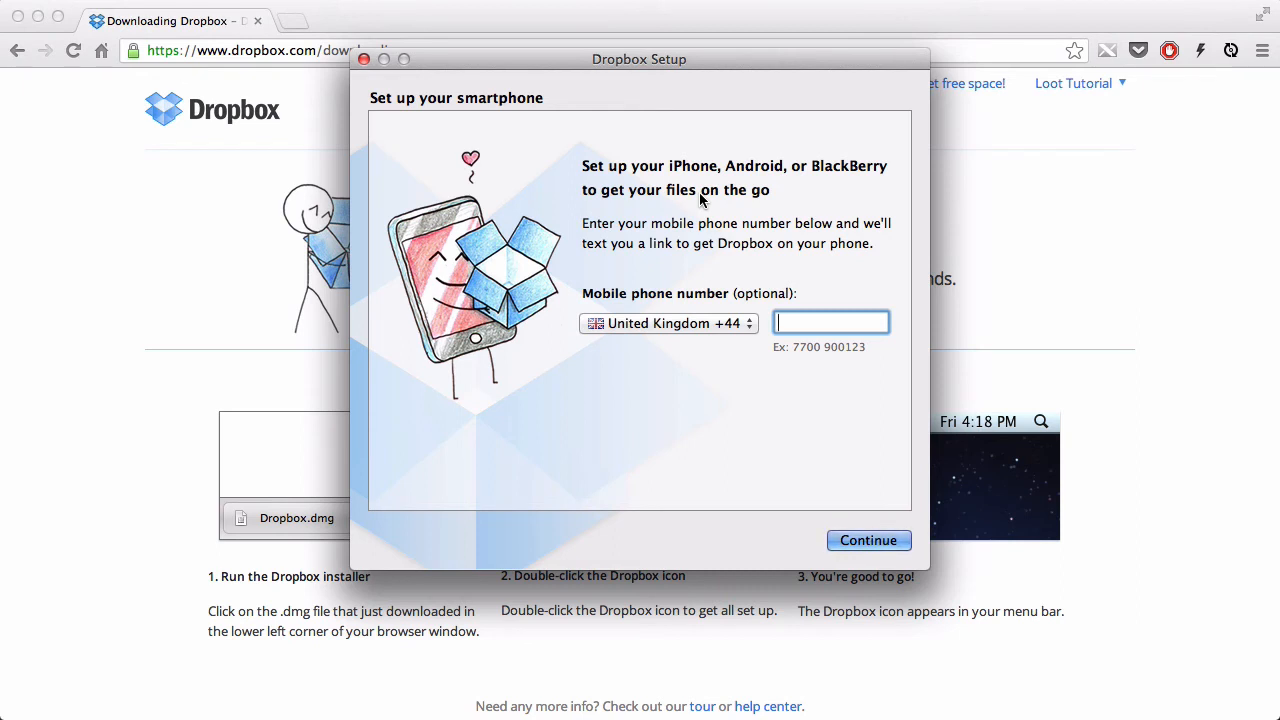
{"action": "mouse_move", "coordinate": [622, 198]}
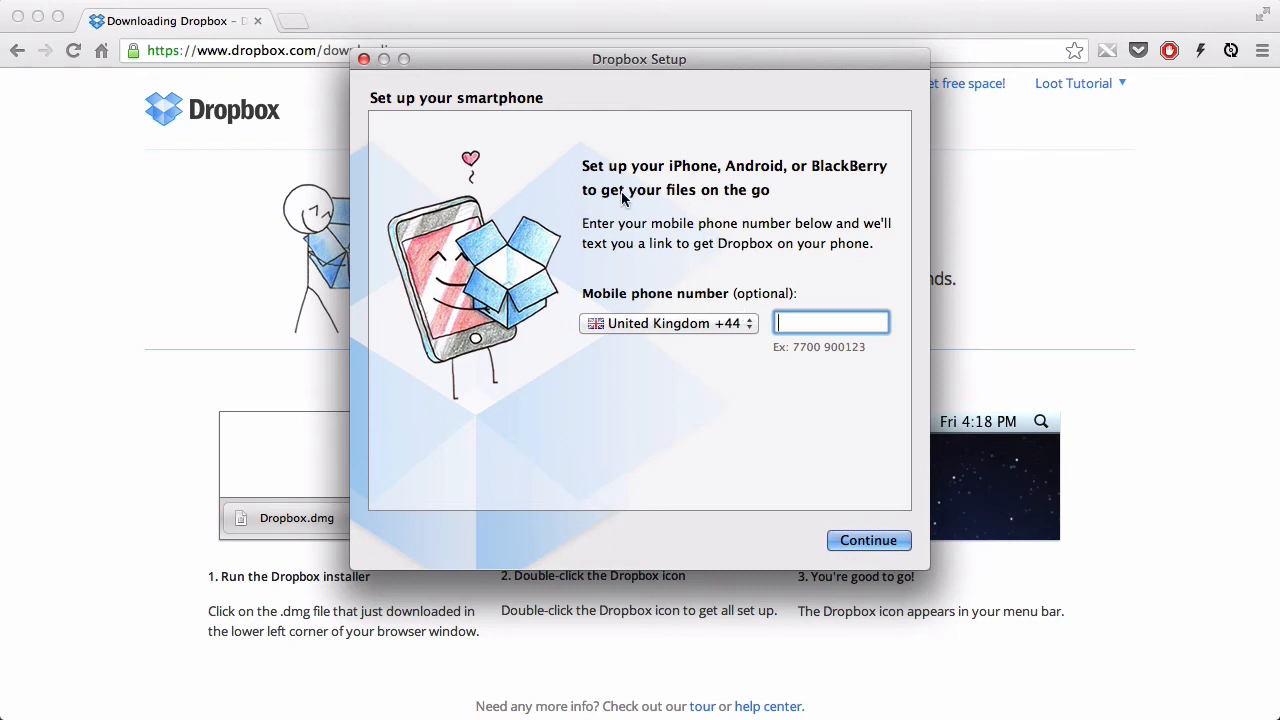
{"action": "mouse_move", "coordinate": [768, 220]}
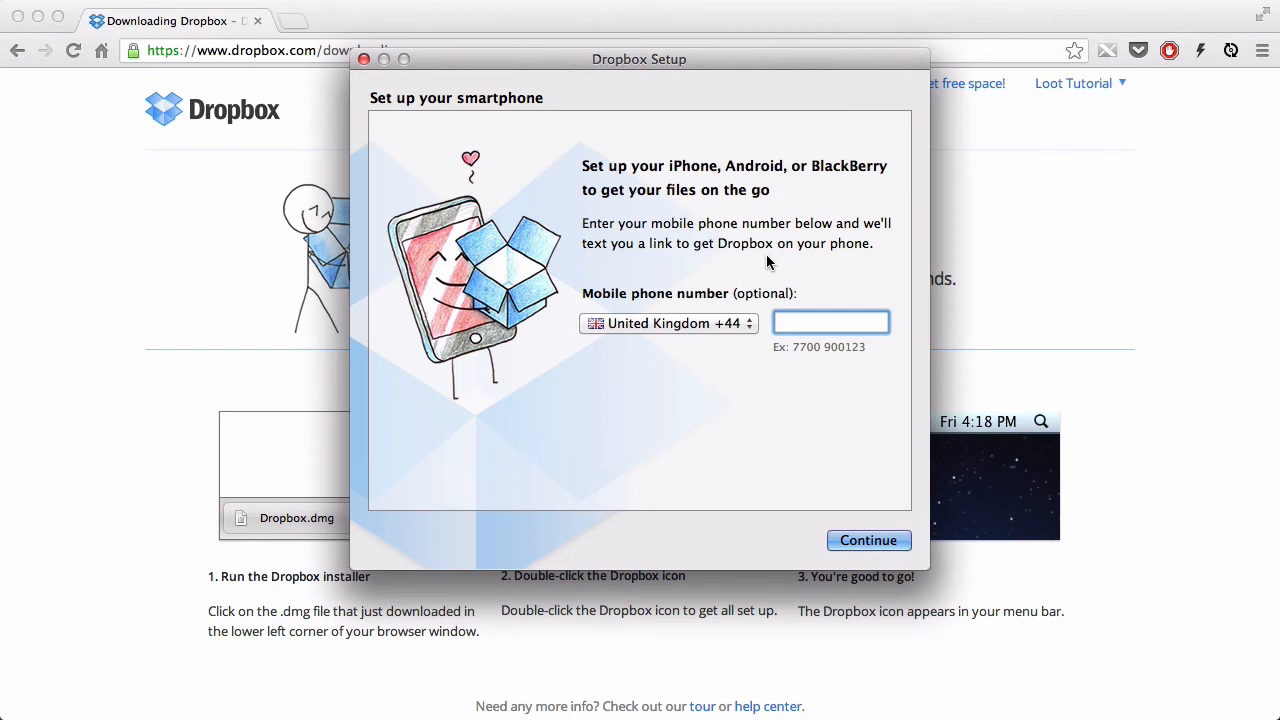
{"action": "mouse_move", "coordinate": [600, 194]}
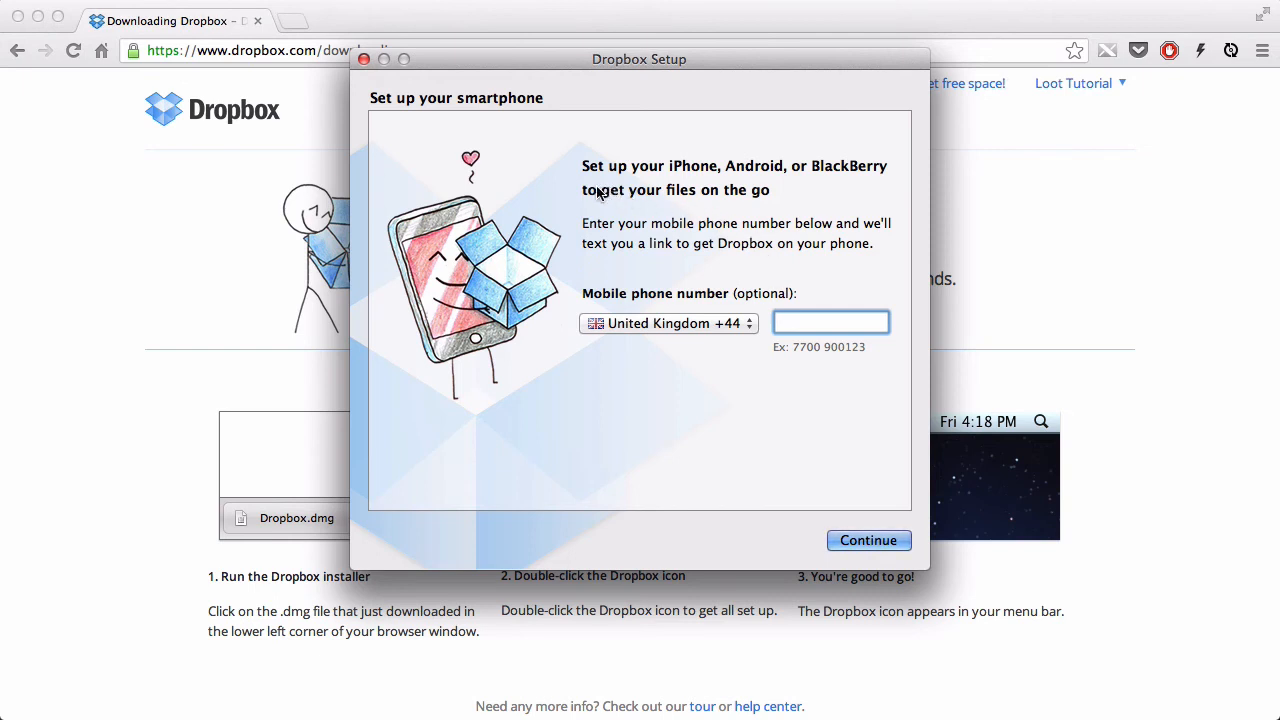
{"action": "mouse_move", "coordinate": [628, 264]}
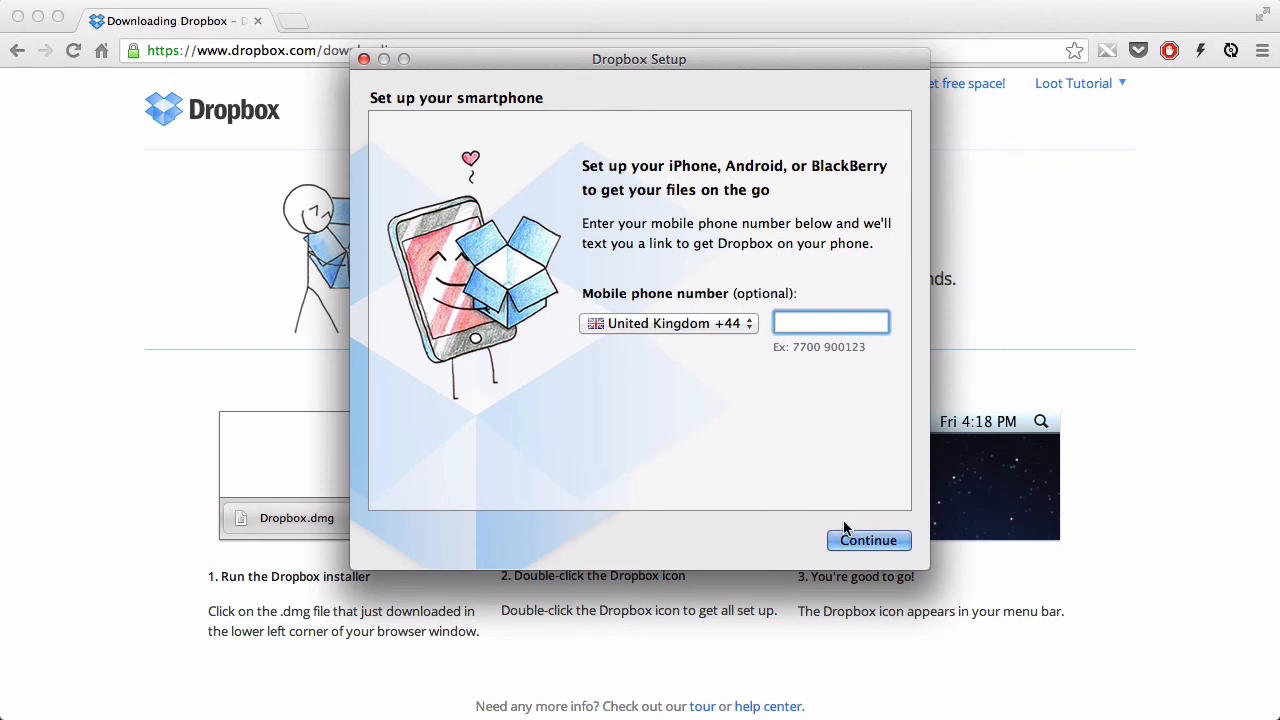
Step: Skip the phone number, finish the tour and open the newly linked Dropbox folder
{"action": "left_click", "coordinate": [868, 540]}
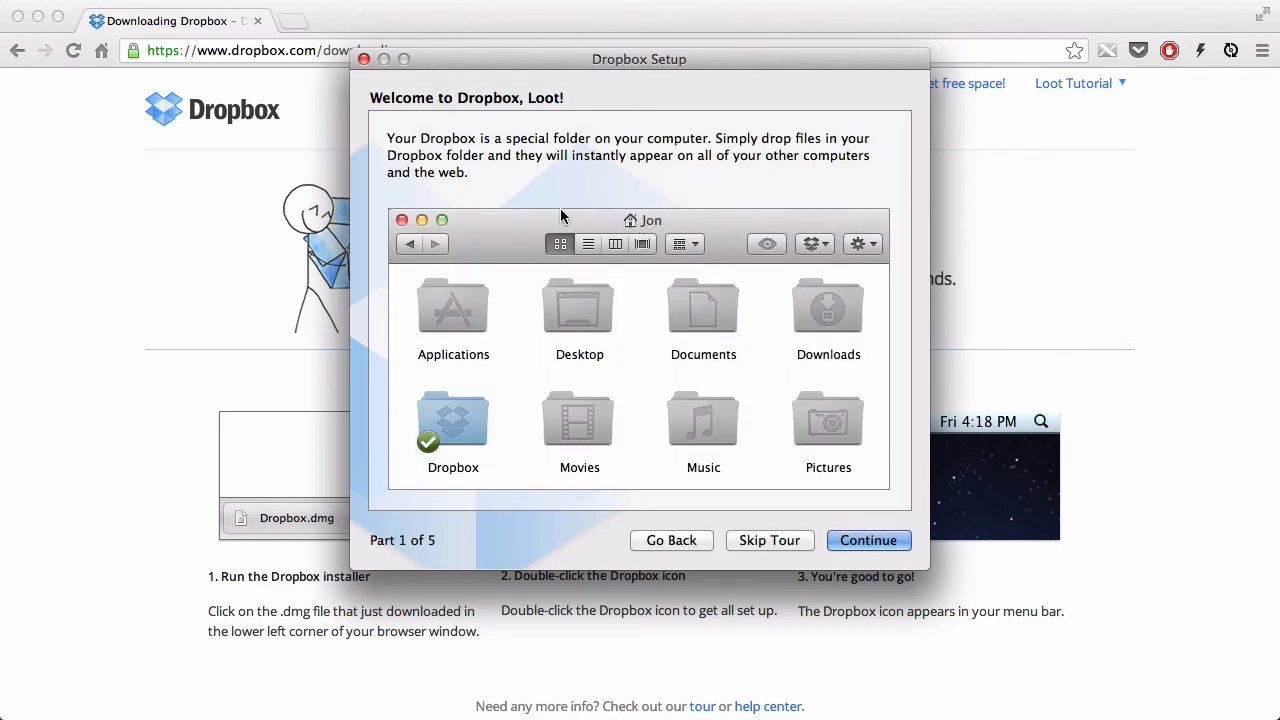
{"action": "mouse_move", "coordinate": [518, 116]}
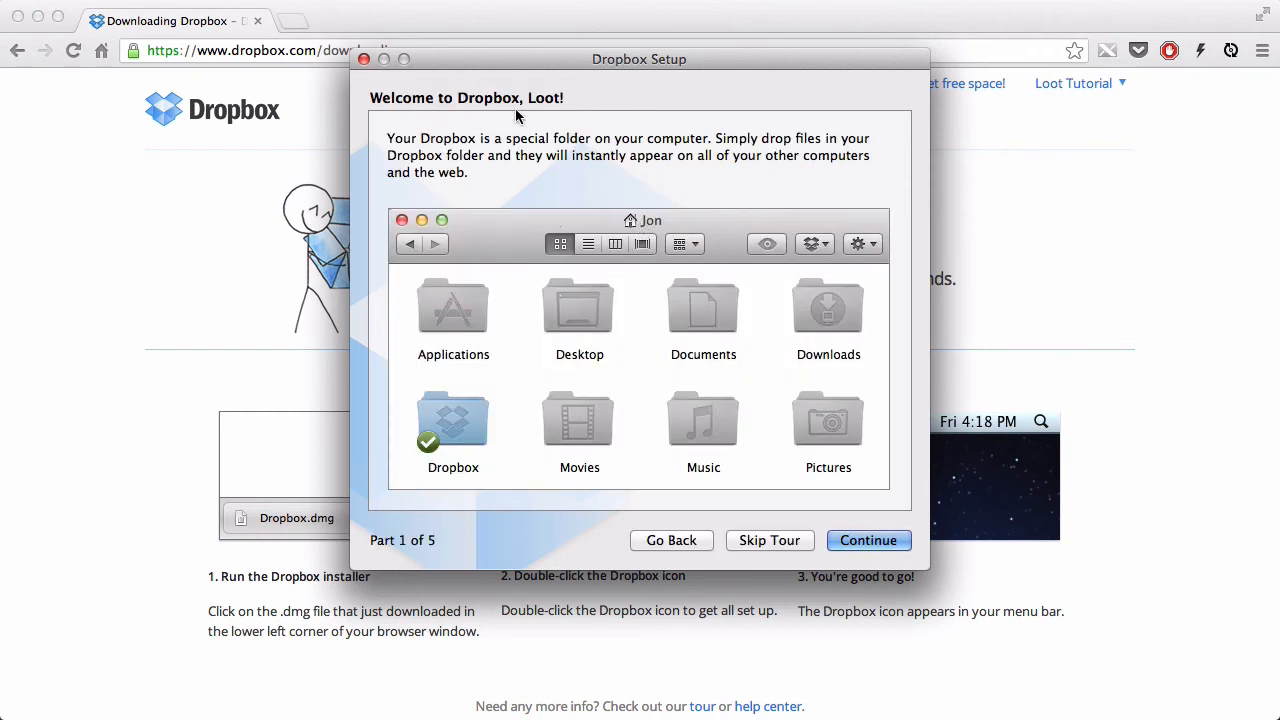
{"action": "mouse_move", "coordinate": [450, 152]}
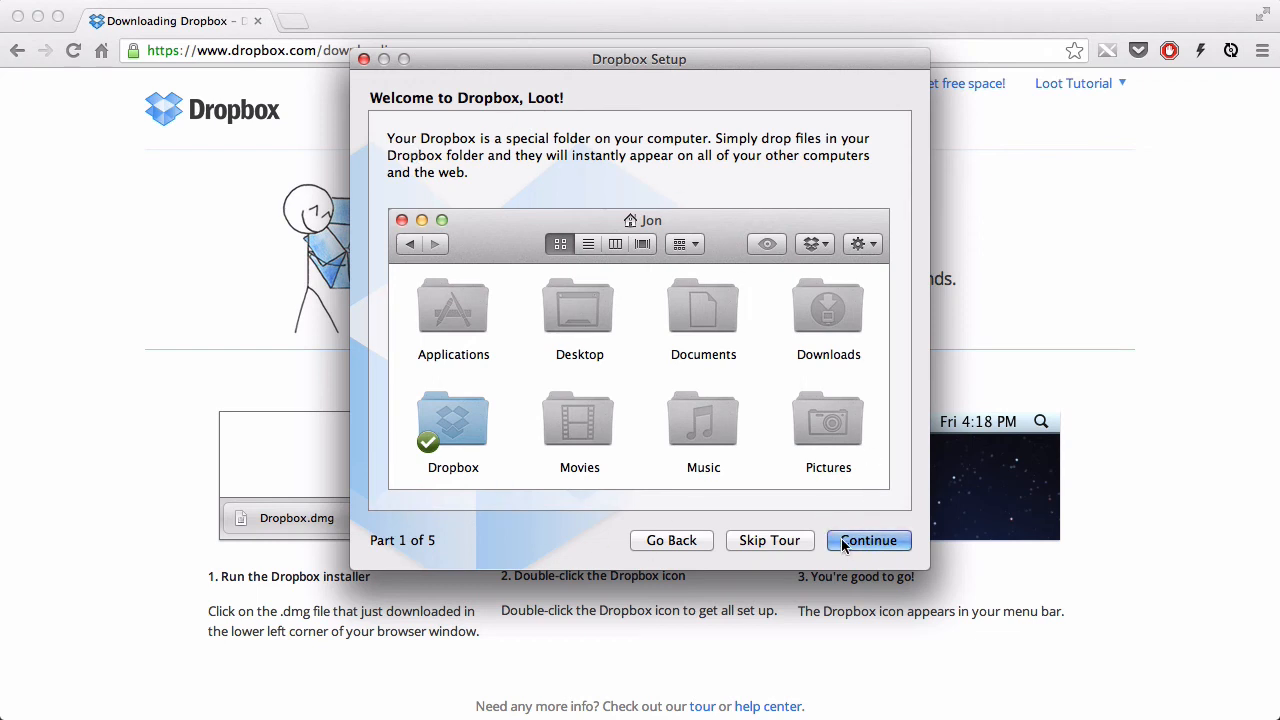
{"action": "left_click", "coordinate": [868, 540]}
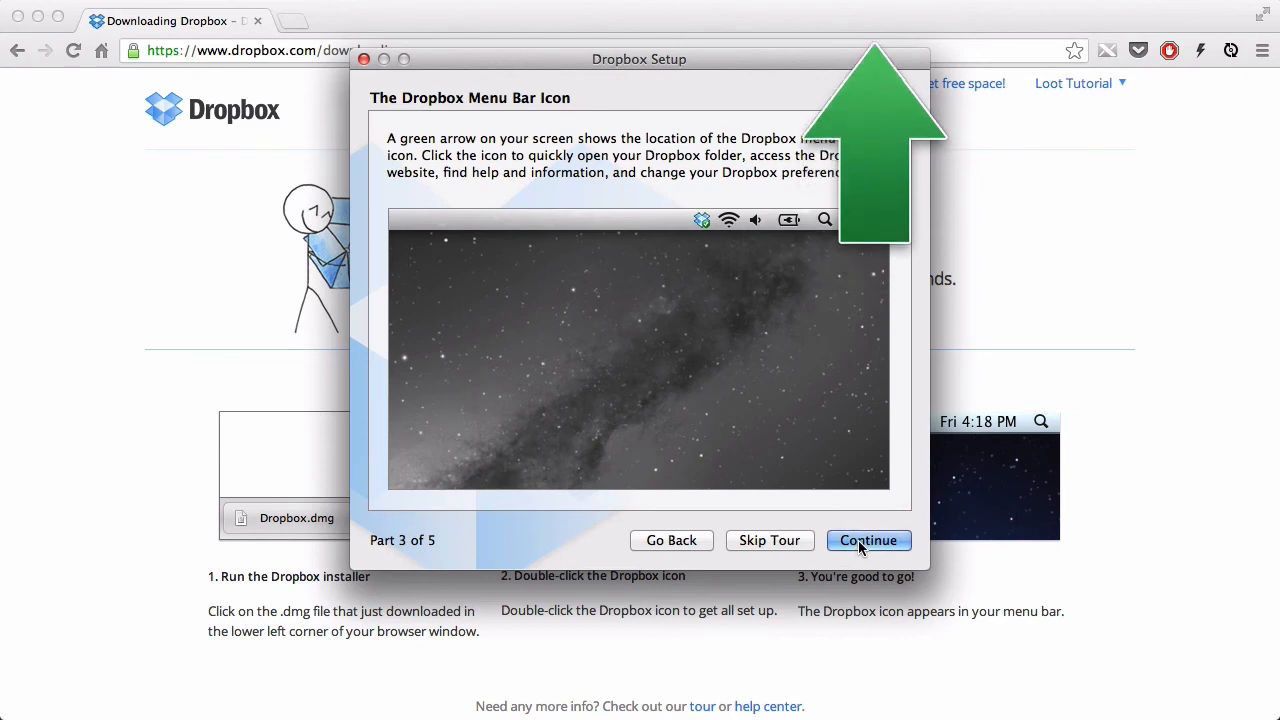
{"action": "left_click", "coordinate": [868, 540]}
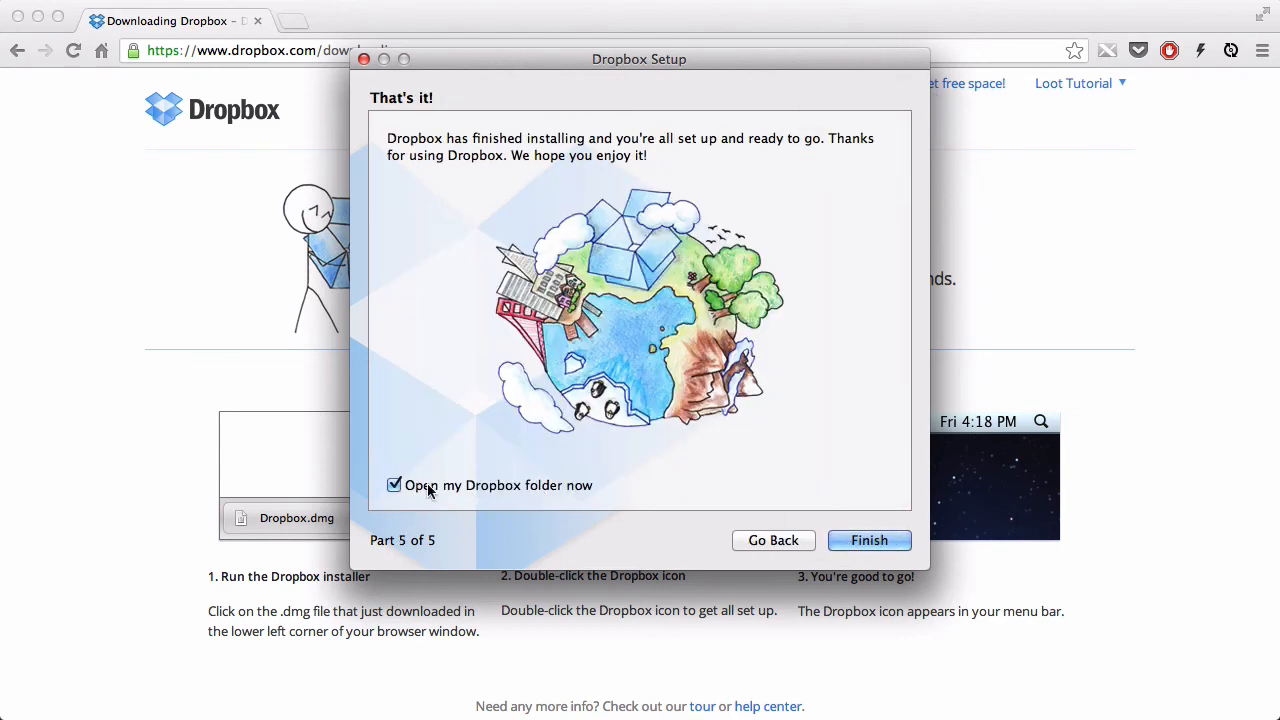
{"action": "left_click", "coordinate": [868, 540]}
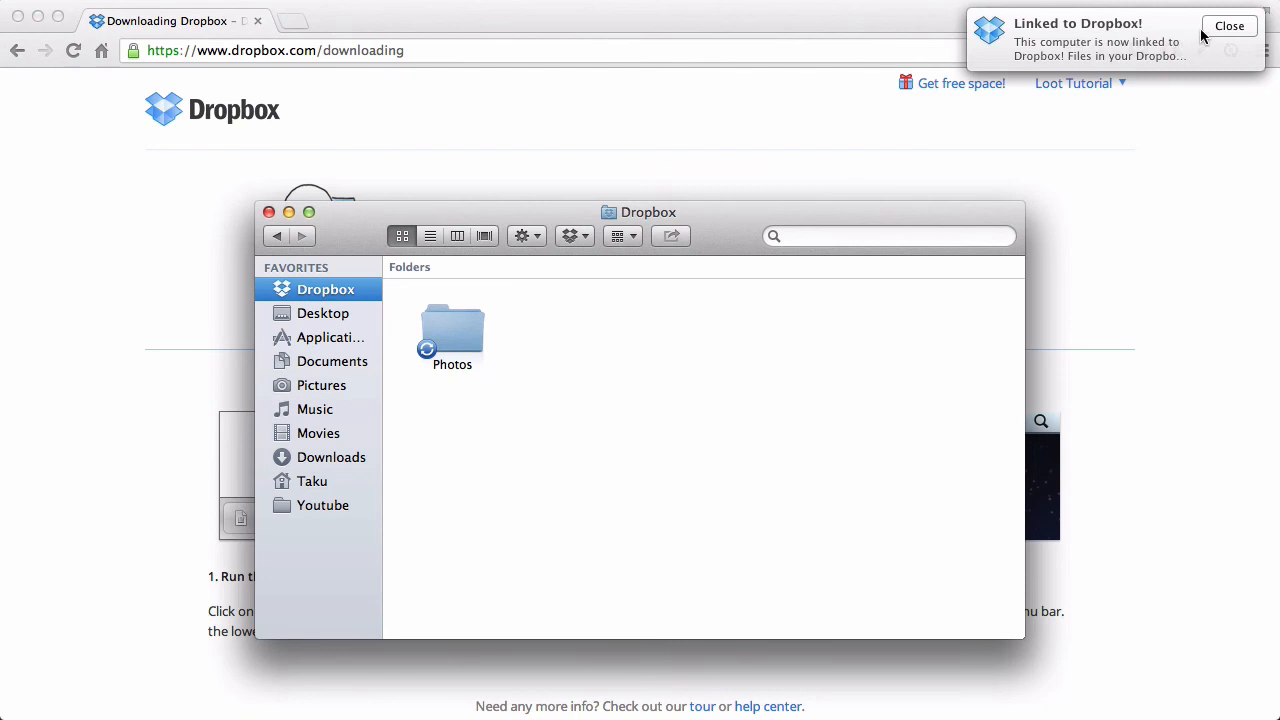
Step: Dismiss the notifications and browse into Photos > Sample Album to see the three synced photos
{"action": "left_click", "coordinate": [1228, 24]}
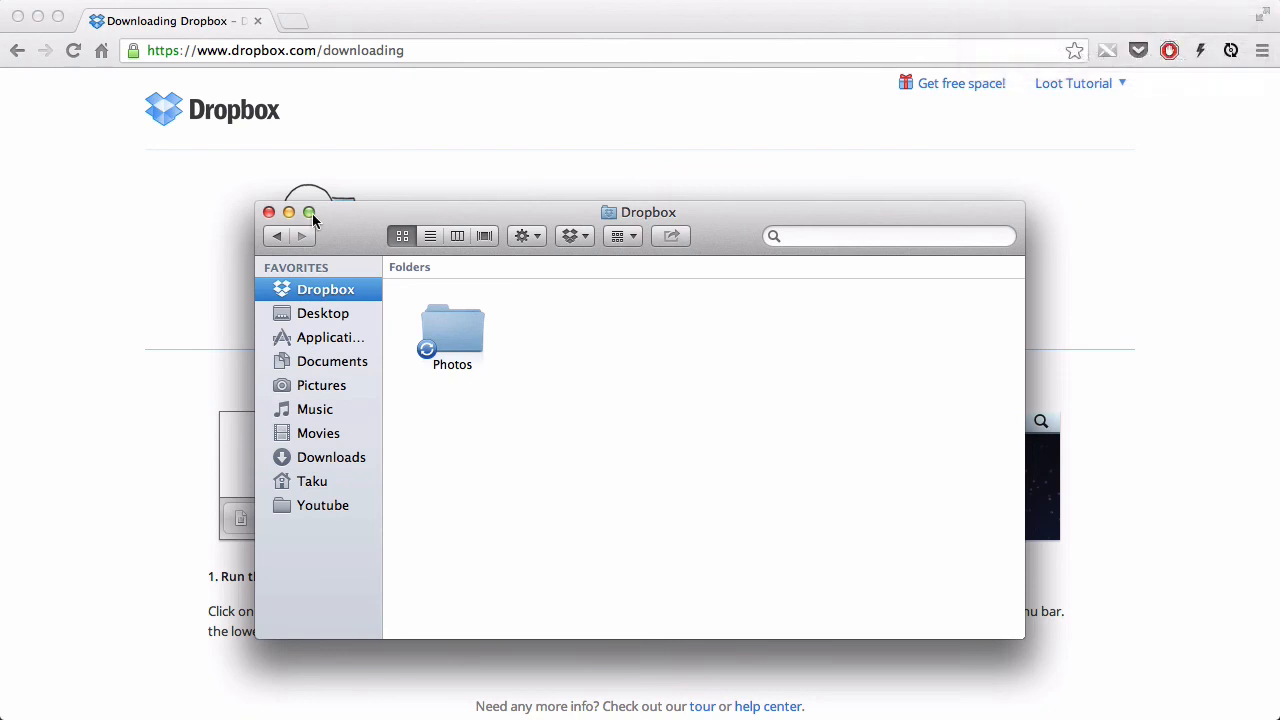
{"action": "left_click", "coordinate": [312, 212]}
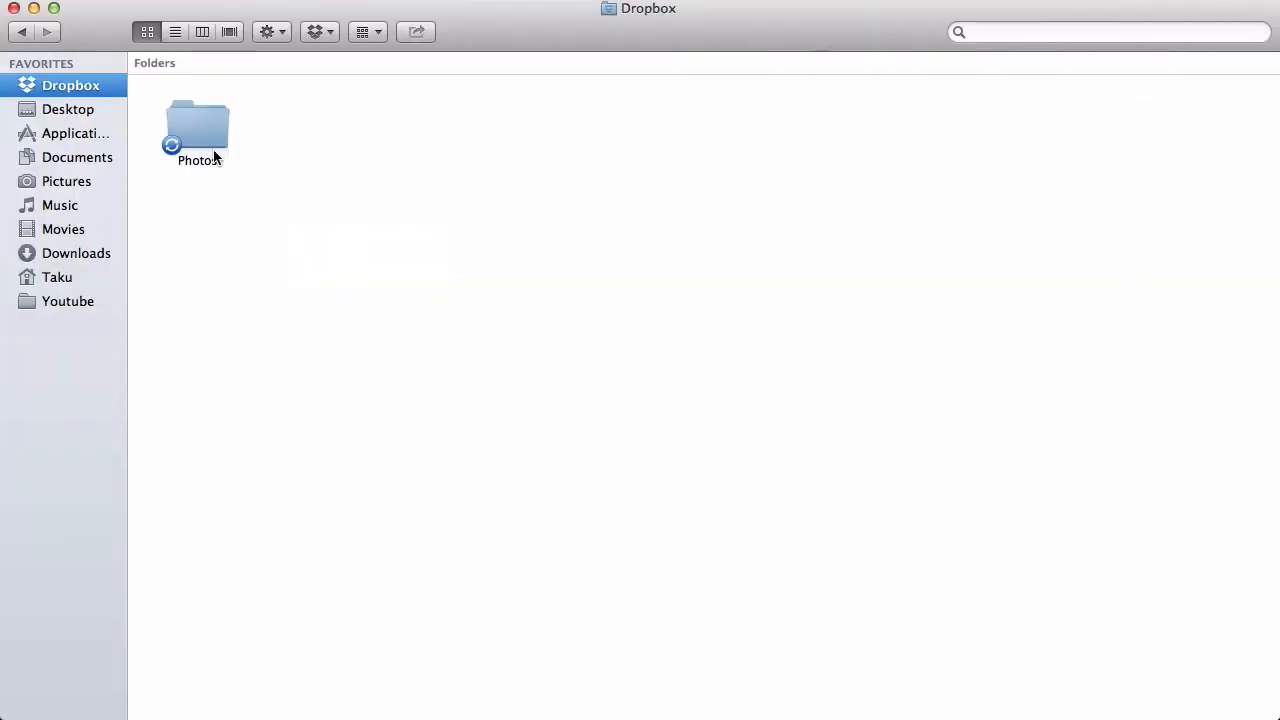
{"action": "double_click", "coordinate": [196, 120]}
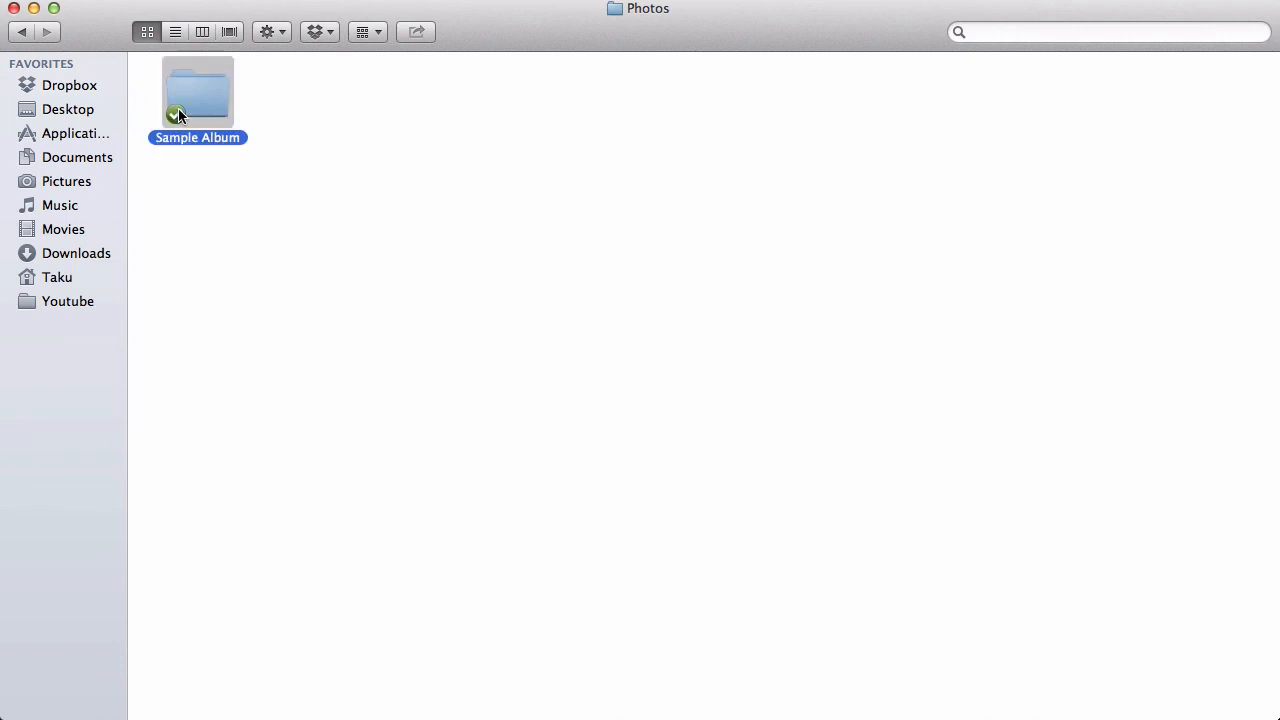
{"action": "double_click", "coordinate": [196, 94]}
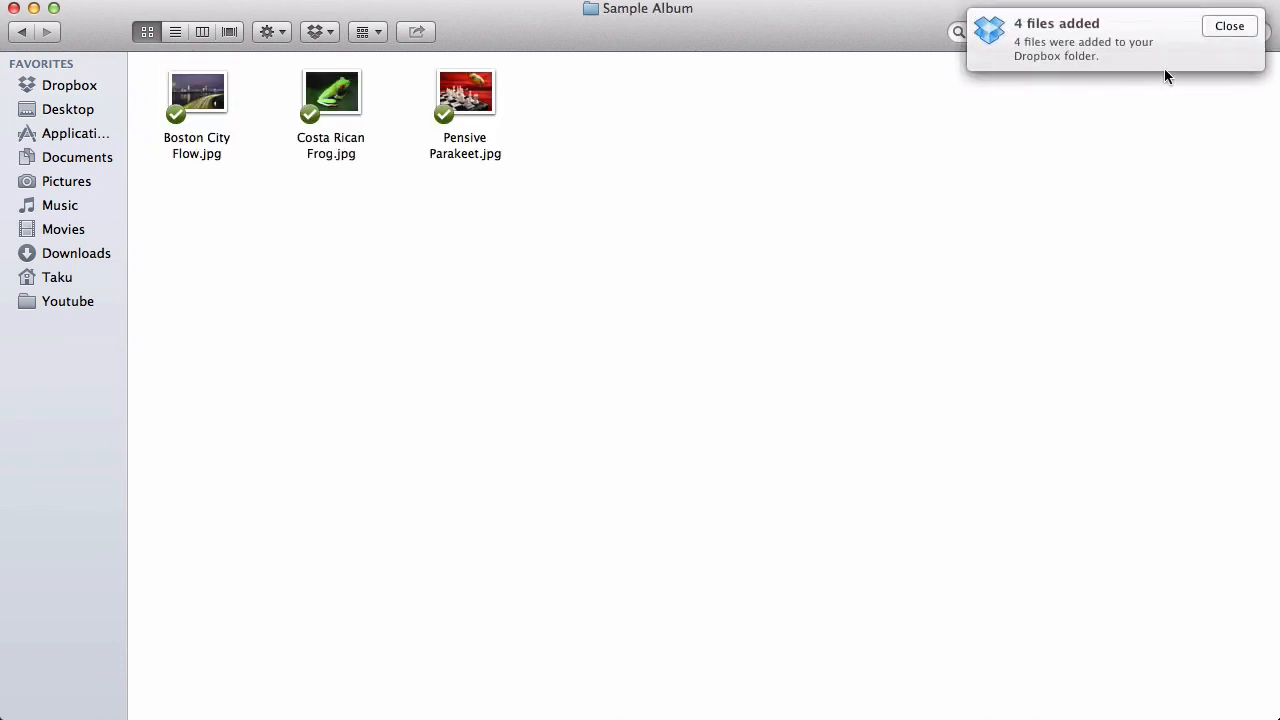
{"action": "left_click", "coordinate": [1228, 26]}
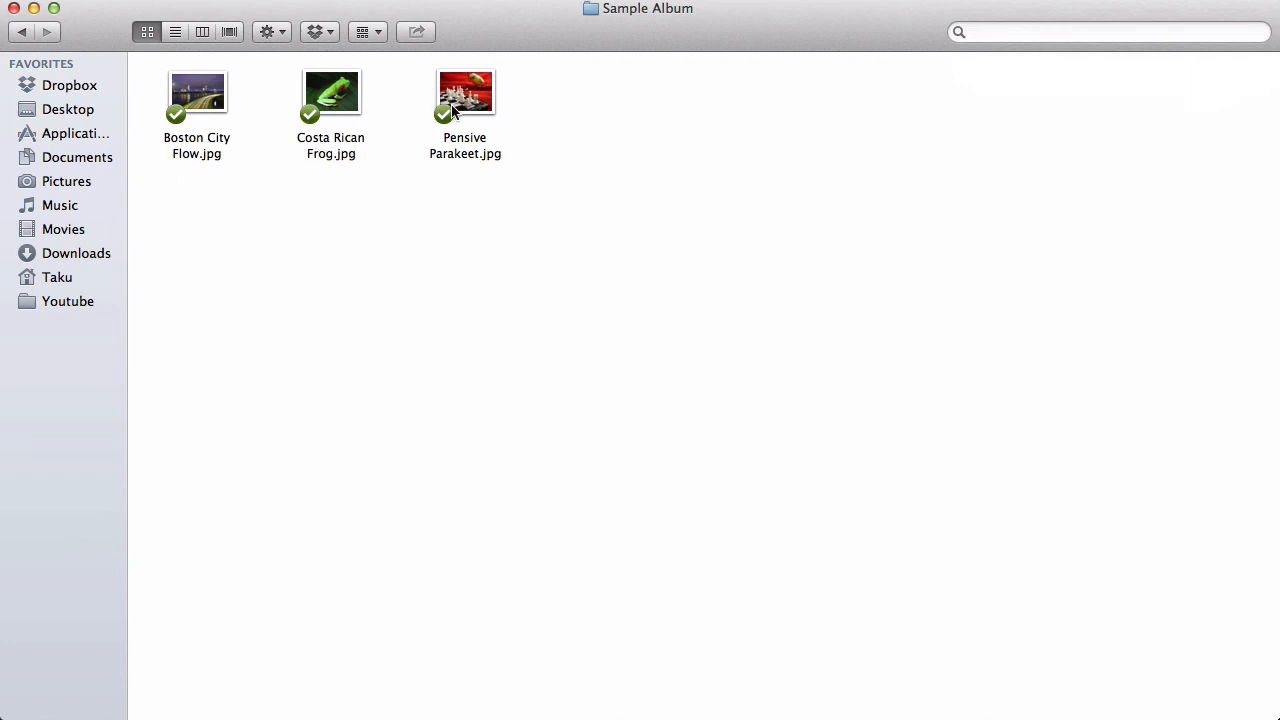
{"action": "mouse_move", "coordinate": [484, 108]}
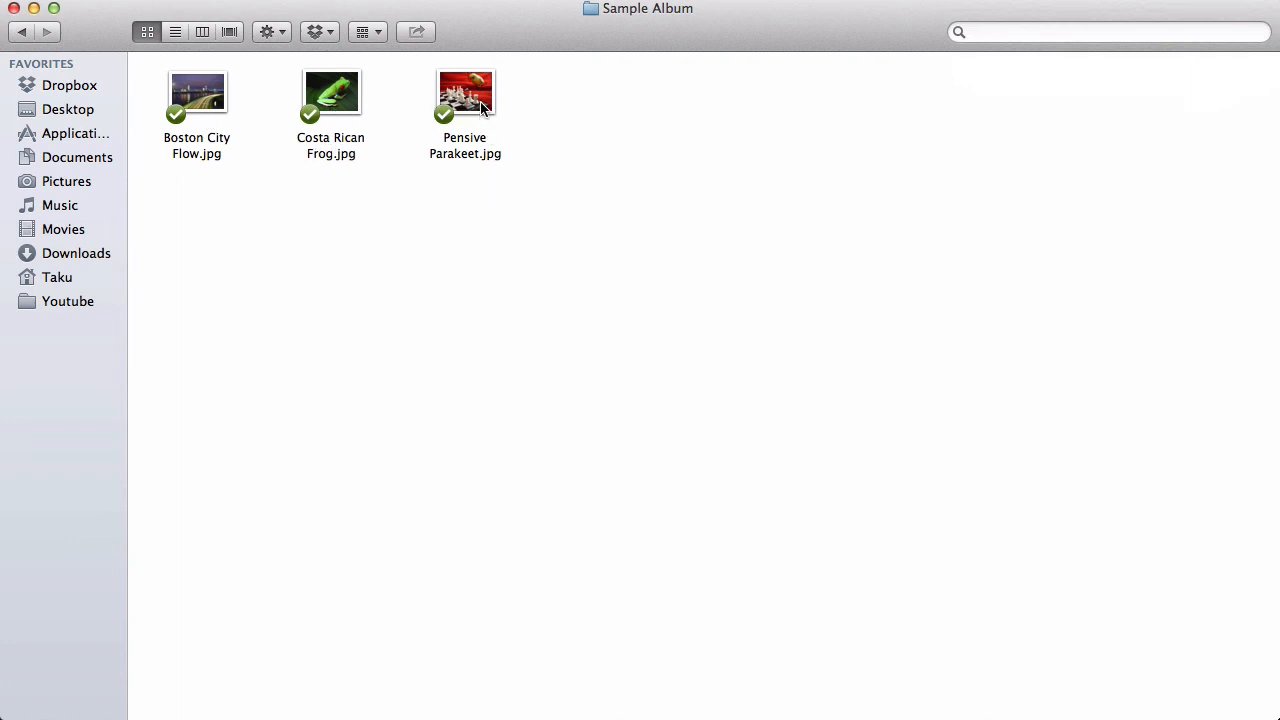
Step: Return to the top Dropbox folder showing Photos and Getting Started.pdf
{"action": "left_click", "coordinate": [22, 32]}
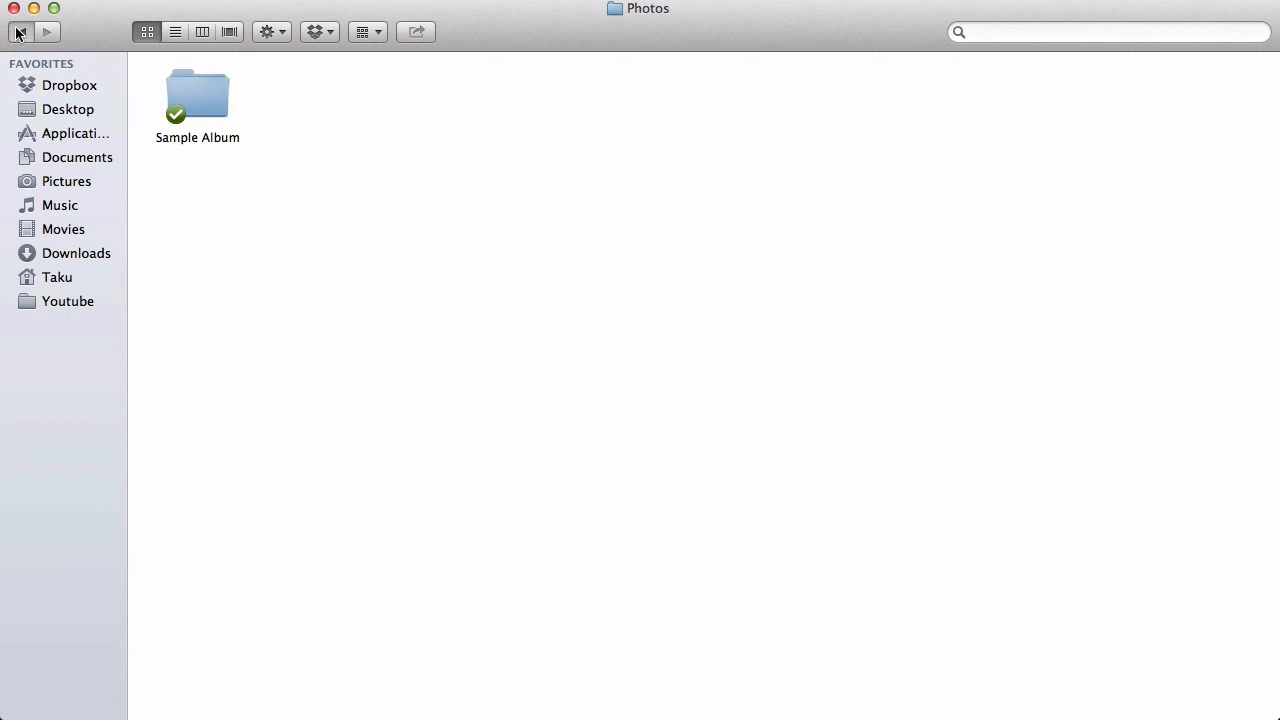
{"action": "left_click", "coordinate": [70, 84]}
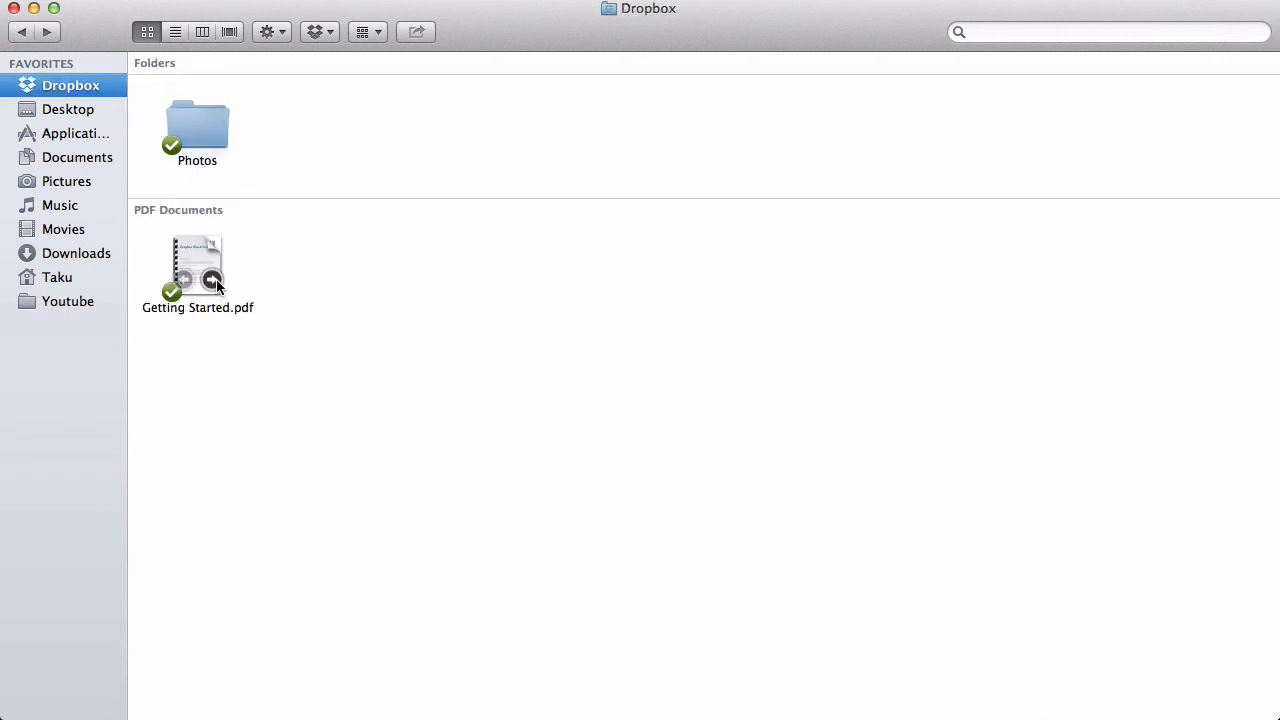
{"action": "left_click", "coordinate": [196, 268]}
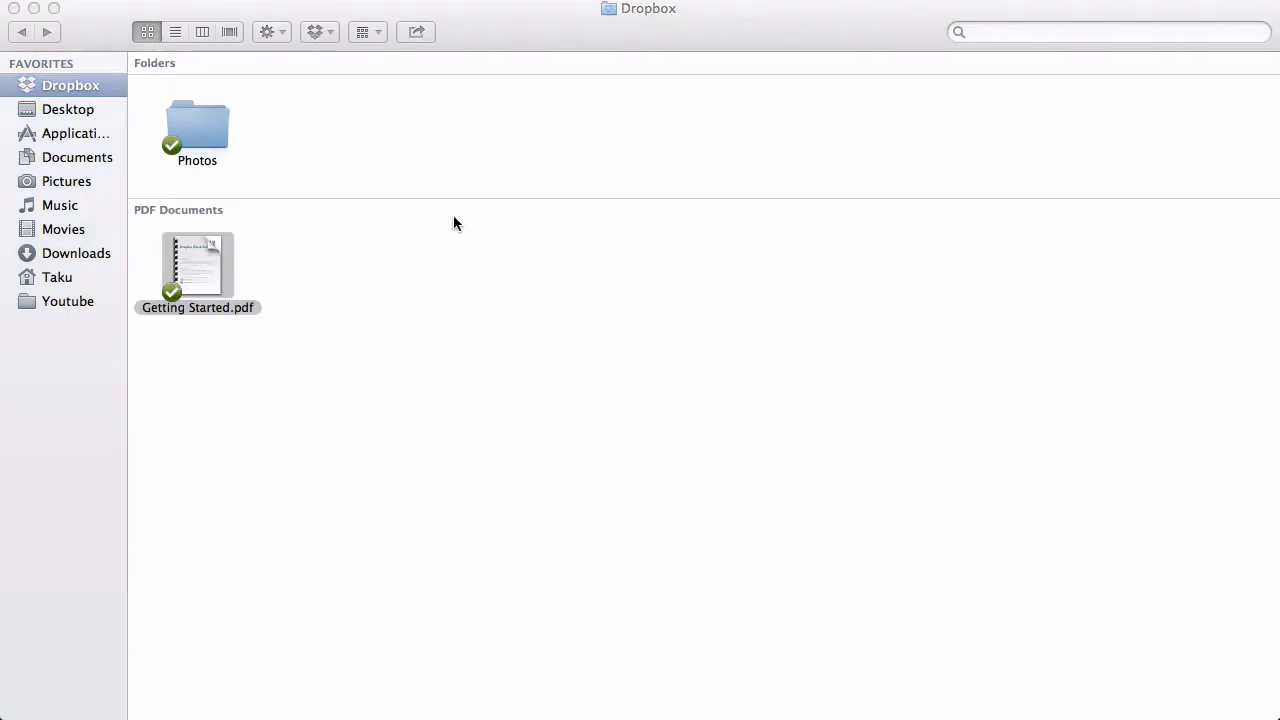
{"action": "double_click", "coordinate": [196, 270]}
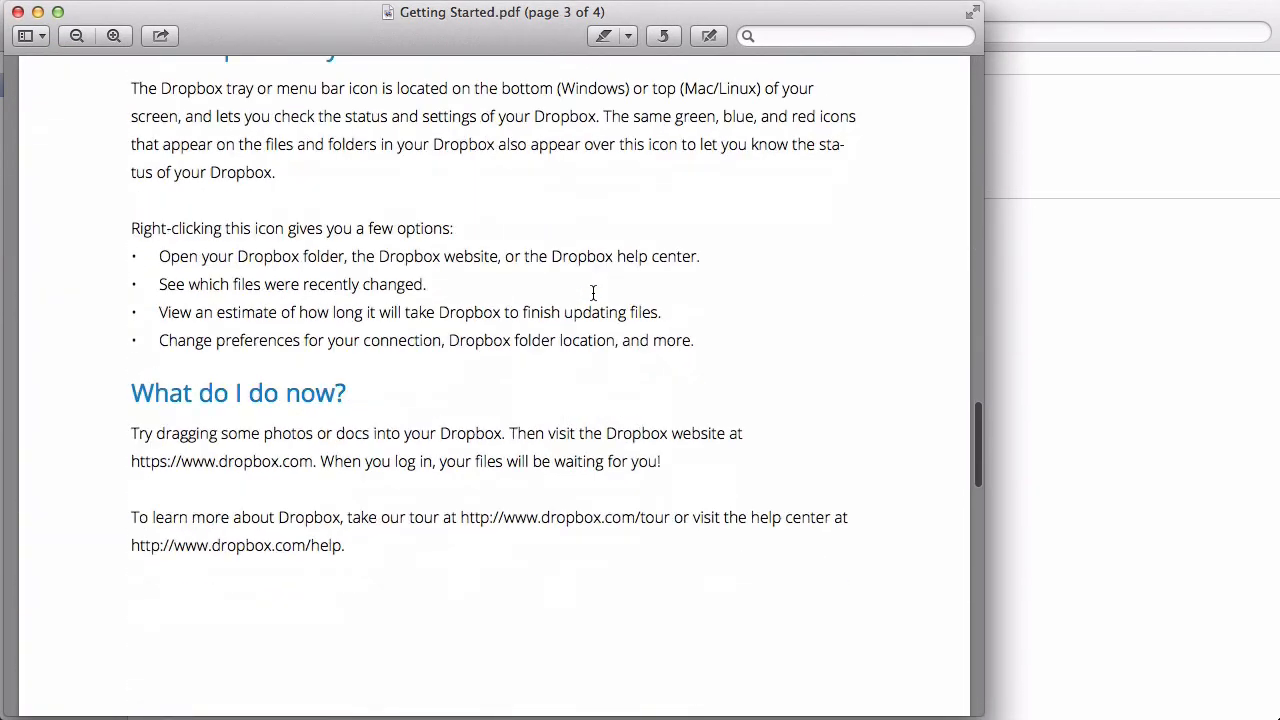
{"action": "scroll", "scroll_direction": "down", "scroll_amount": 3}
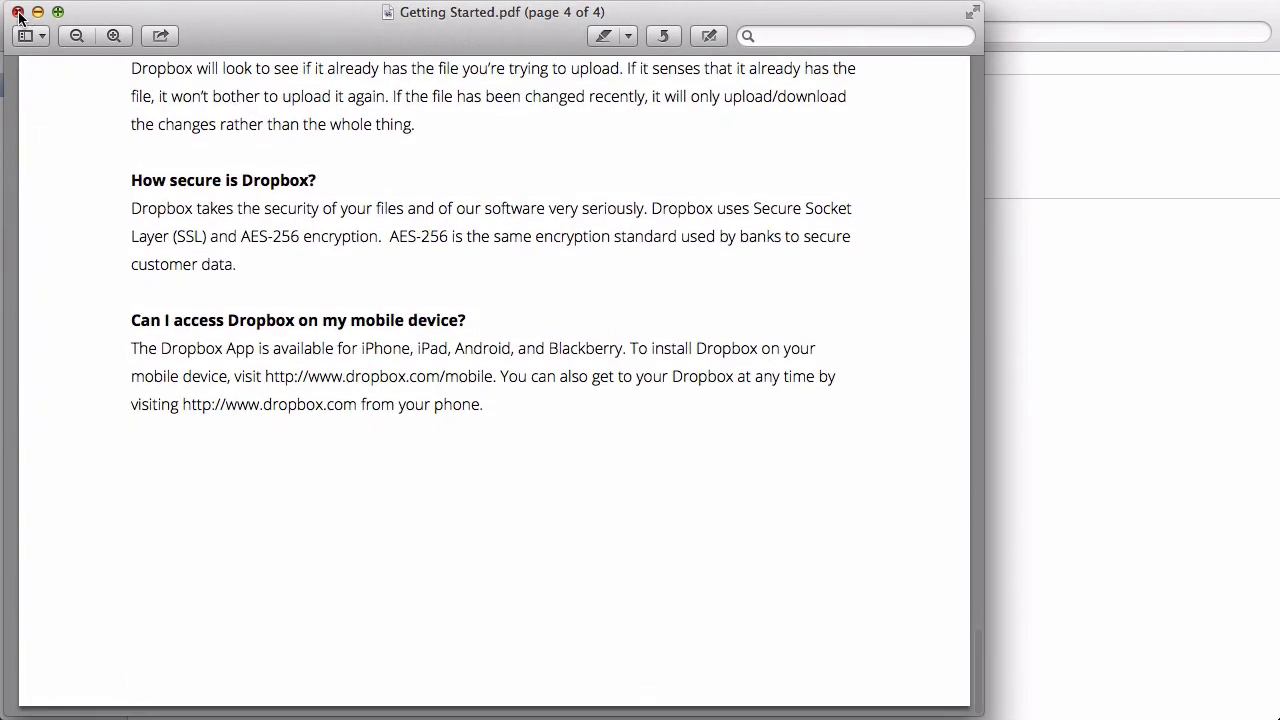
{"action": "left_click", "coordinate": [16, 12]}
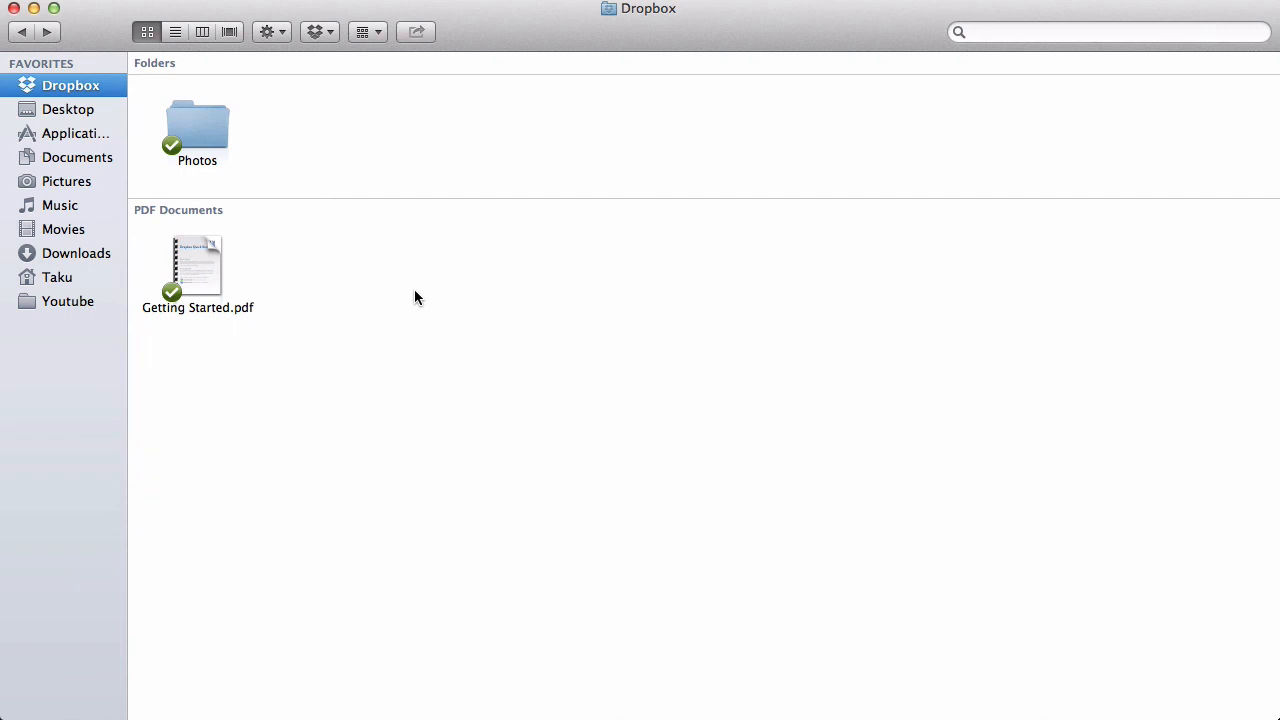
{"action": "mouse_move", "coordinate": [460, 374]}
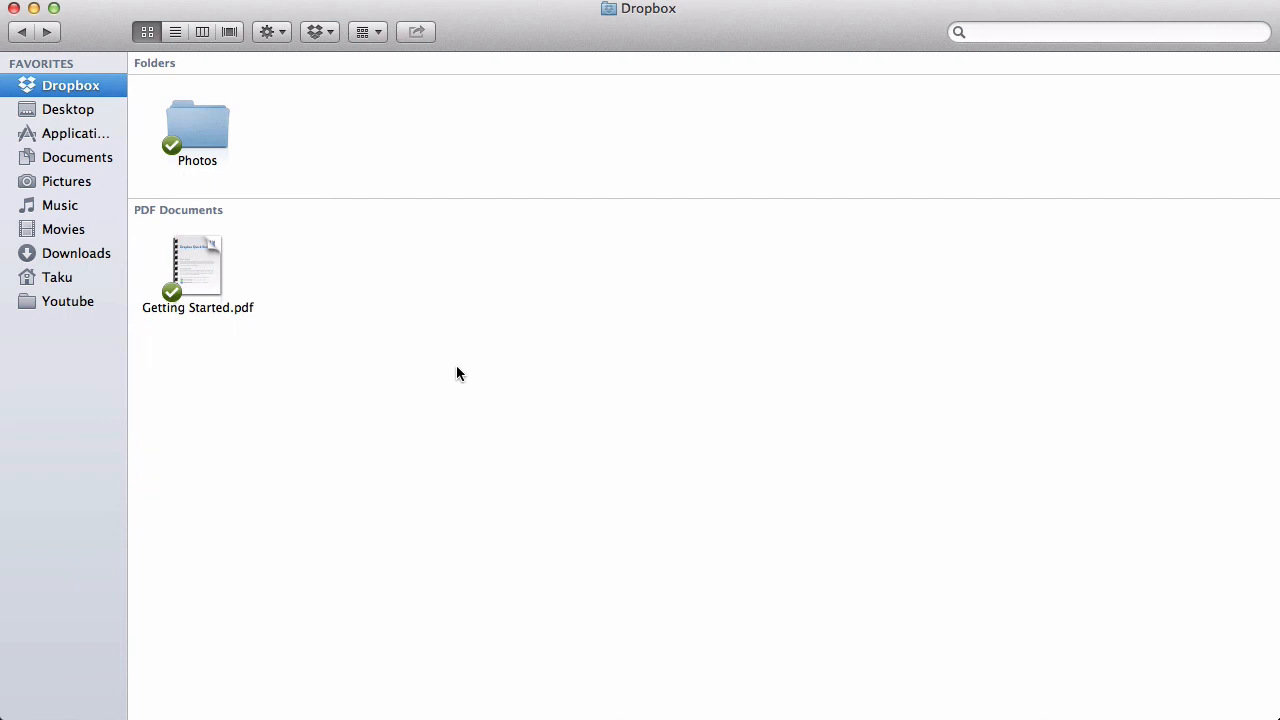